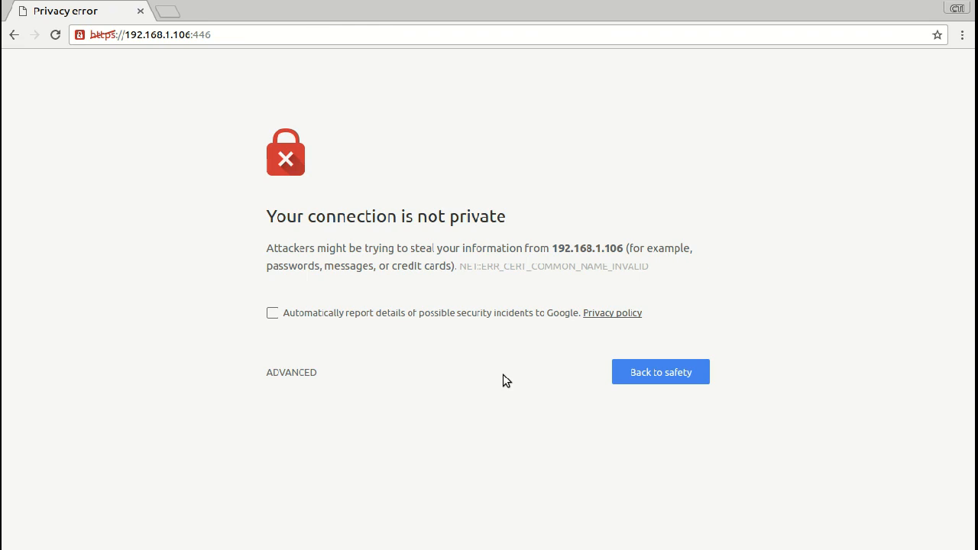
mouse_move(369, 157)
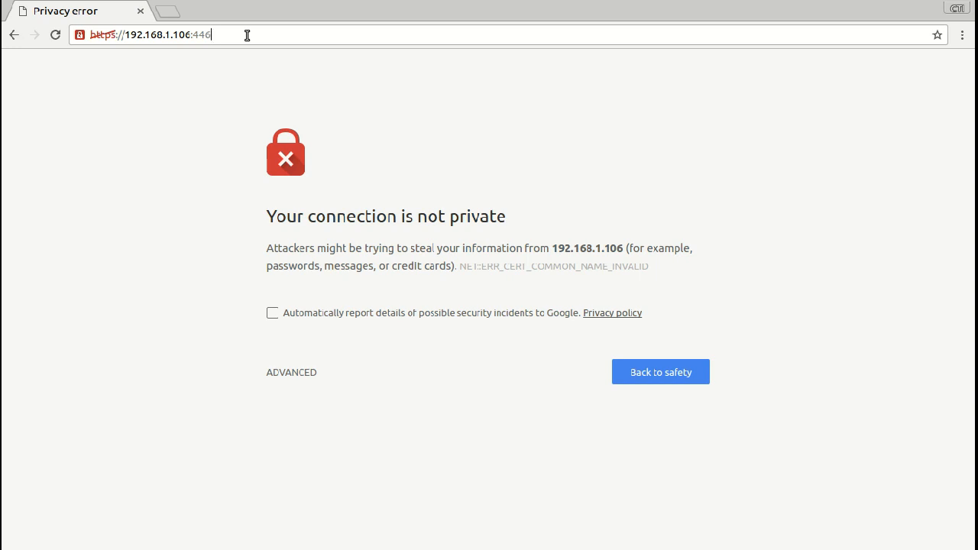
mouse_move(117, 49)
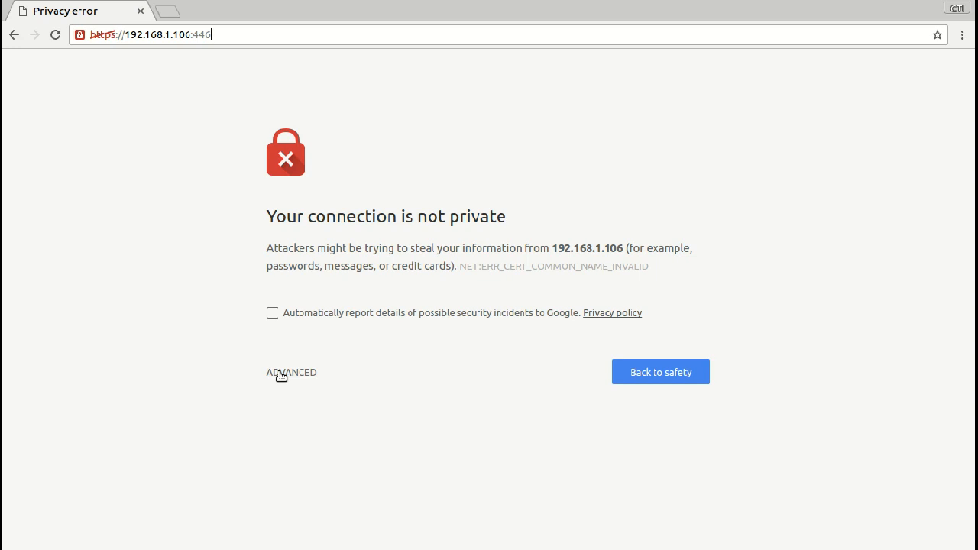
Bypass Chrome's certificate privacy warning and proceed to 192.168.1.106.
click(291, 372)
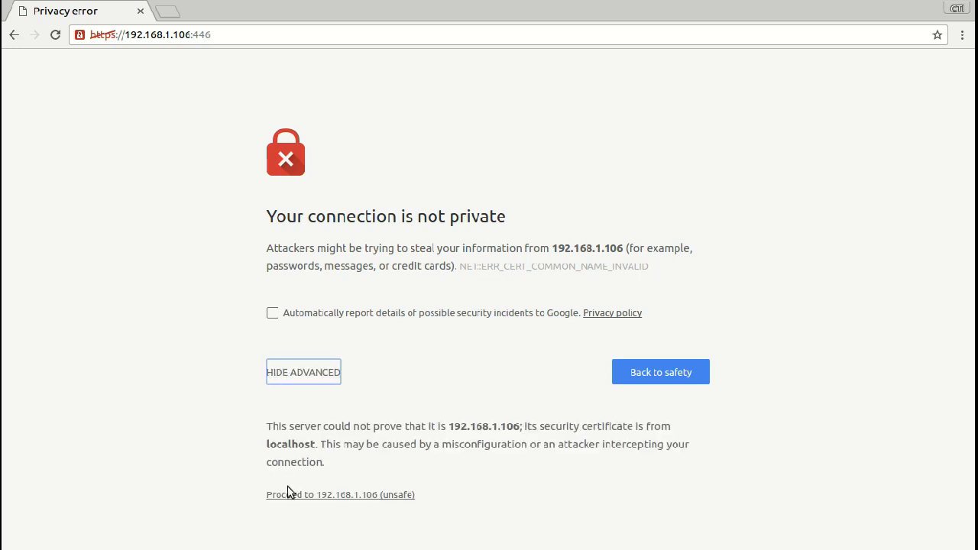
click(340, 495)
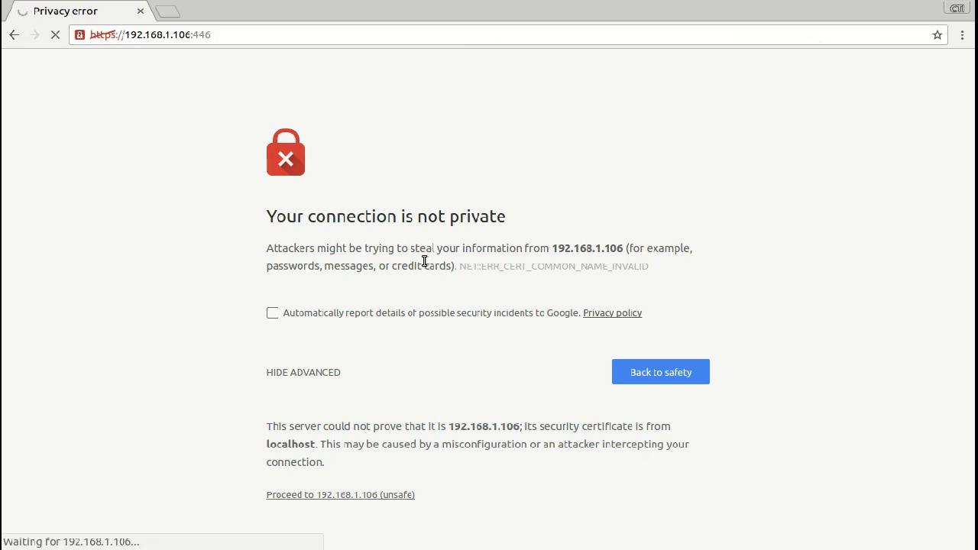
mouse_move(29, 316)
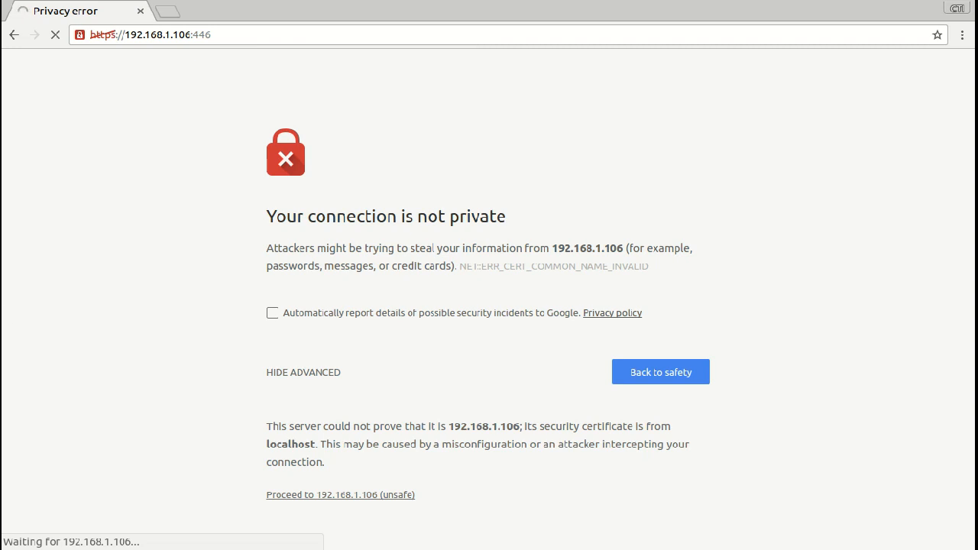
Log in to the Openfiler web console with username 'openfiler' and its password.
click(340, 494)
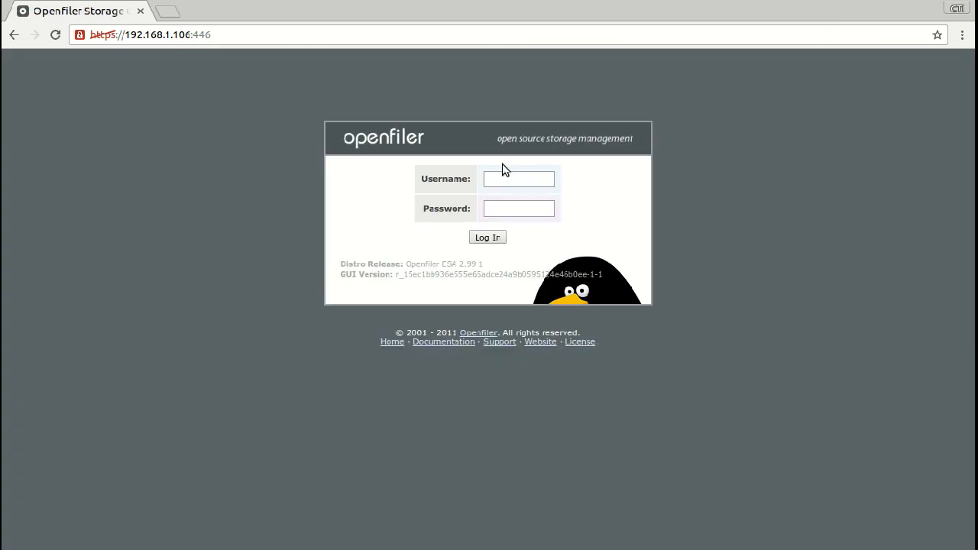
click(519, 179)
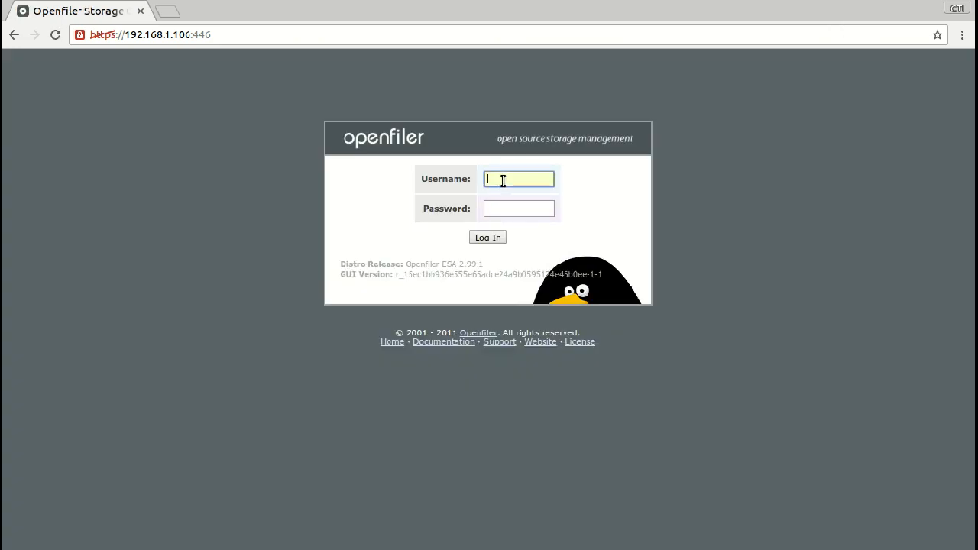
text(openfiler)
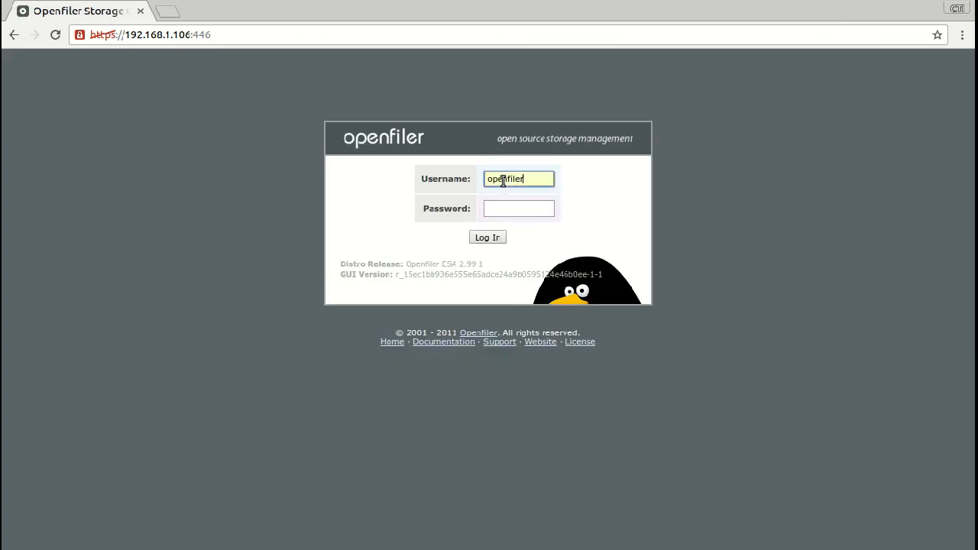
click(519, 208)
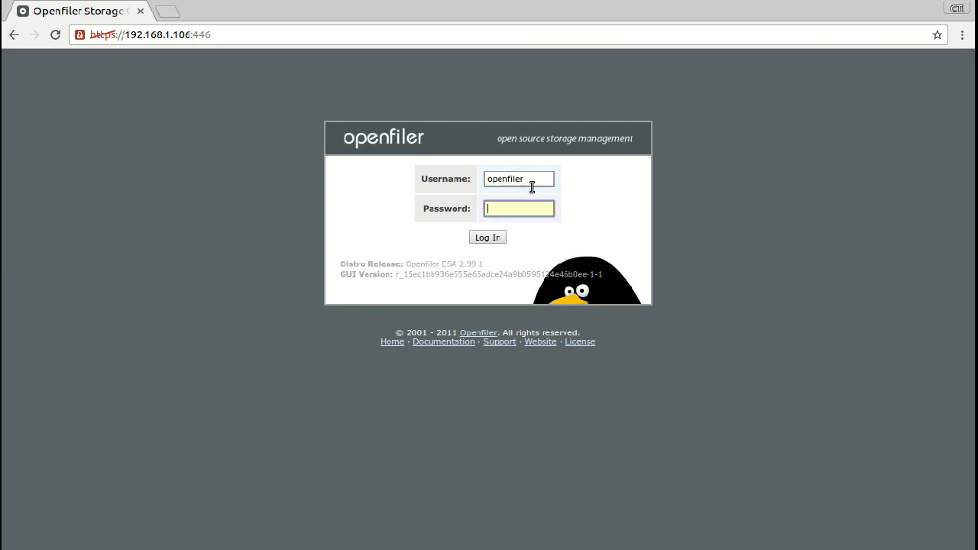
text(•••)
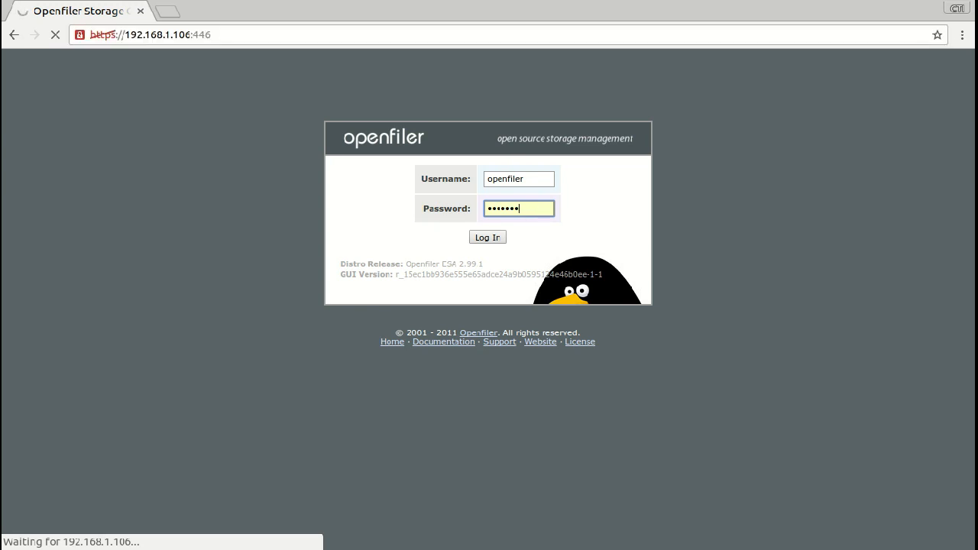
click(488, 237)
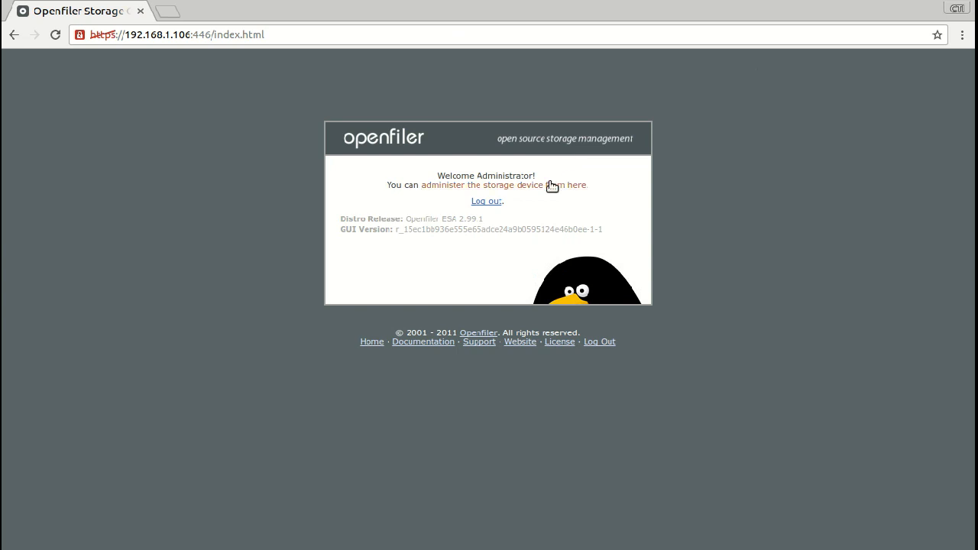
mouse_move(557, 184)
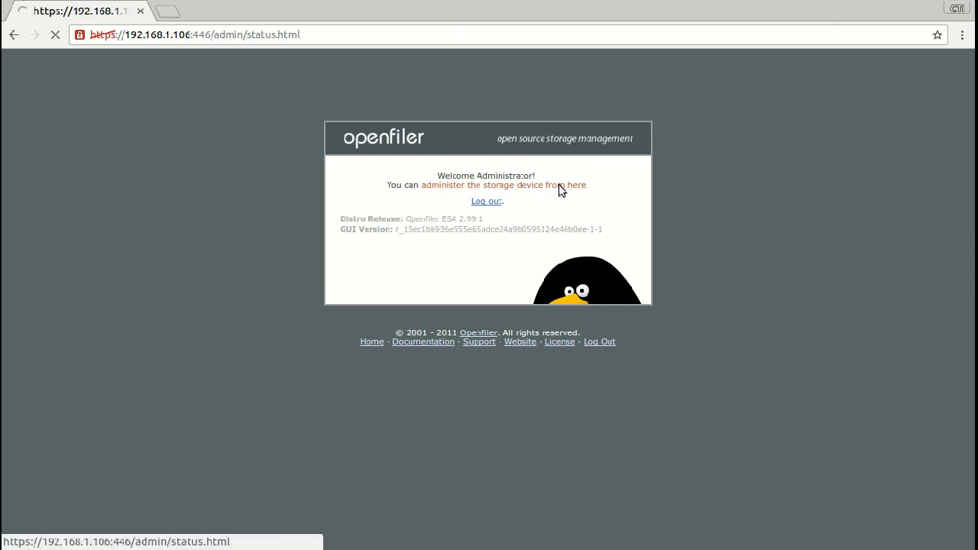
Enter storage administration, go to Volumes, and follow 'create new physical volumes'.
click(516, 185)
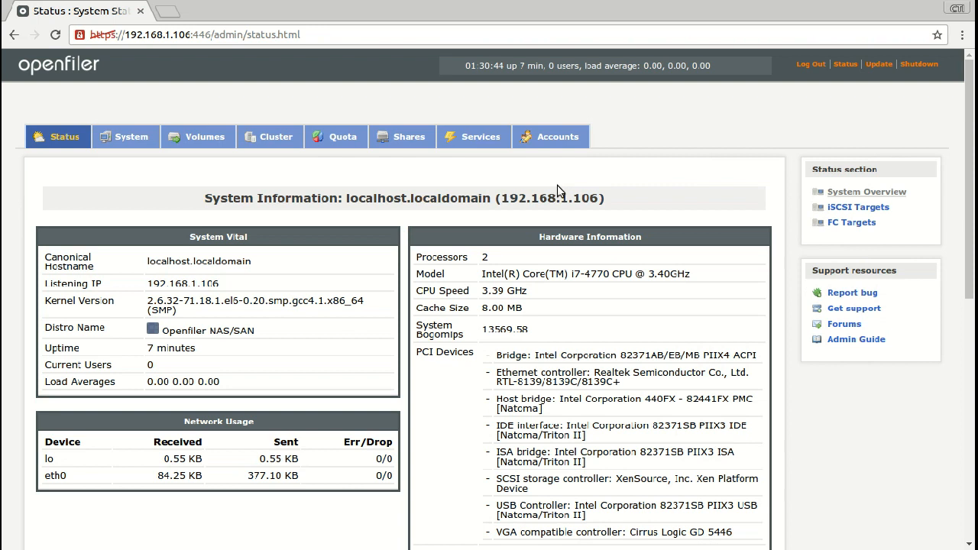
mouse_move(261, 166)
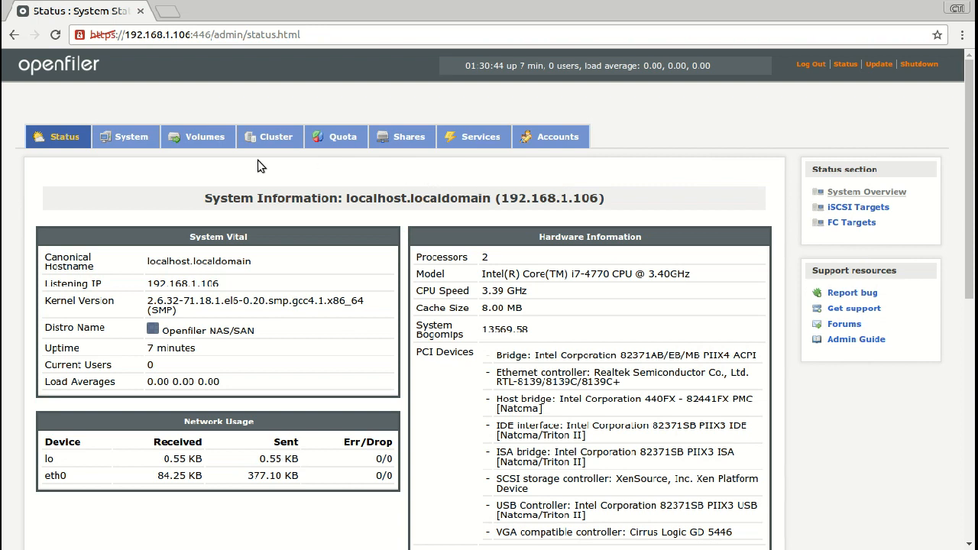
click(204, 137)
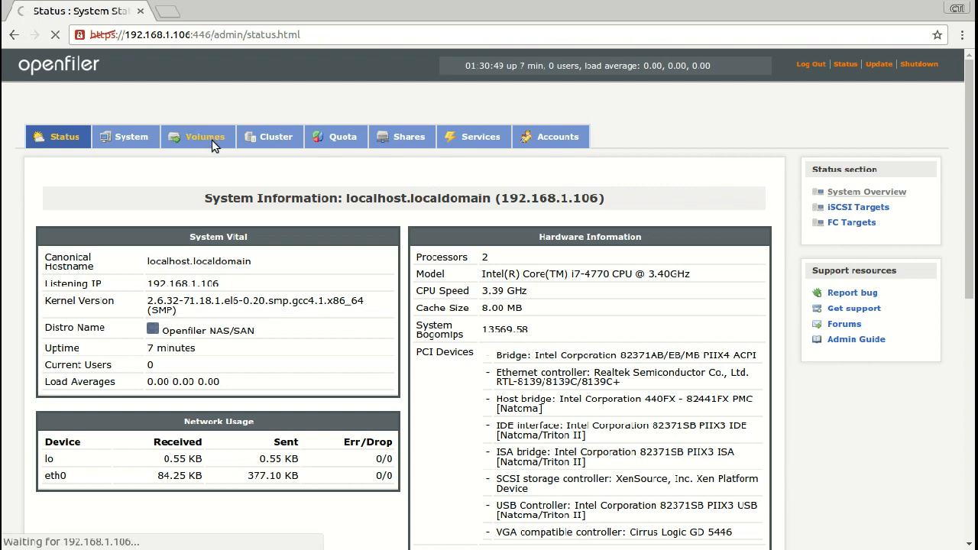
click(205, 137)
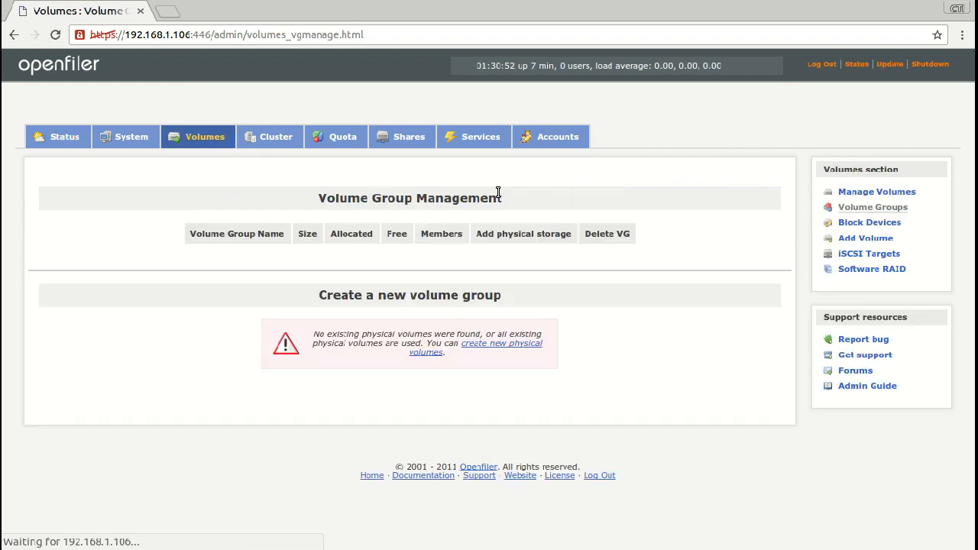
mouse_move(760, 249)
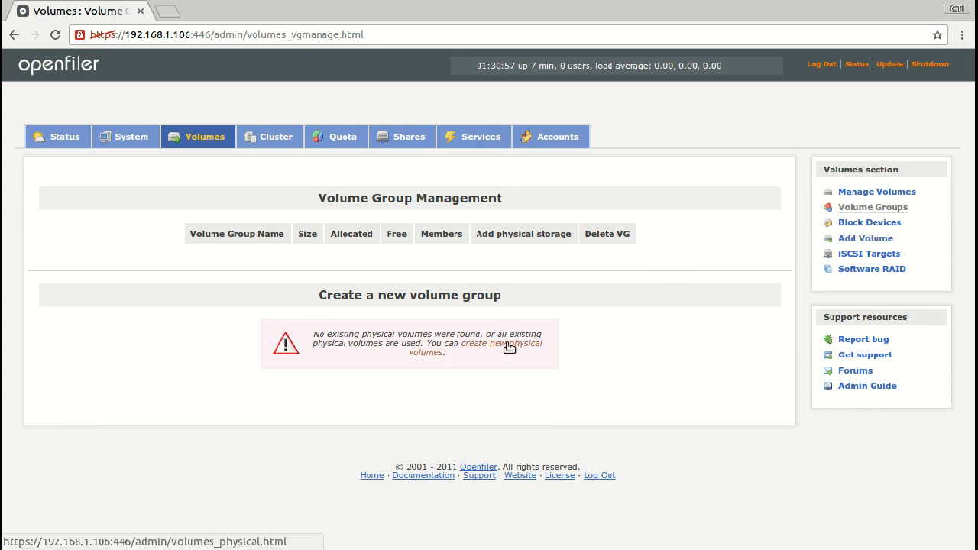
click(501, 343)
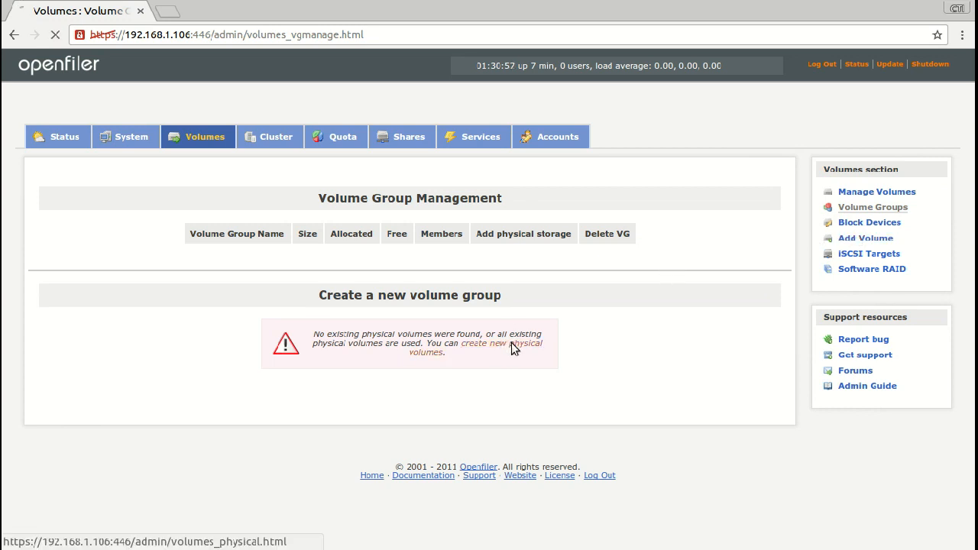
click(484, 343)
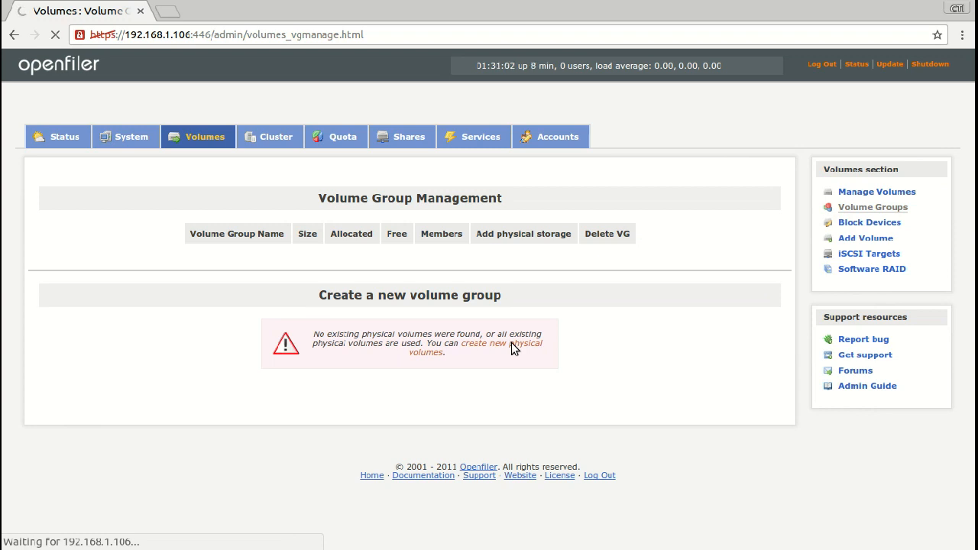
In Block Device Management, choose the 30.00 GB /dev/sdb disk to edit partitions.
click(501, 343)
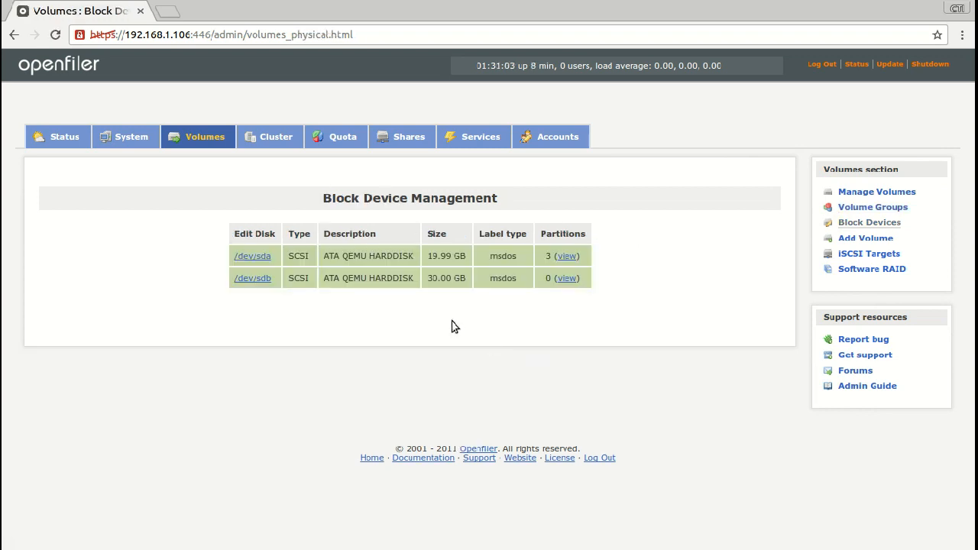
double_click(446, 256)
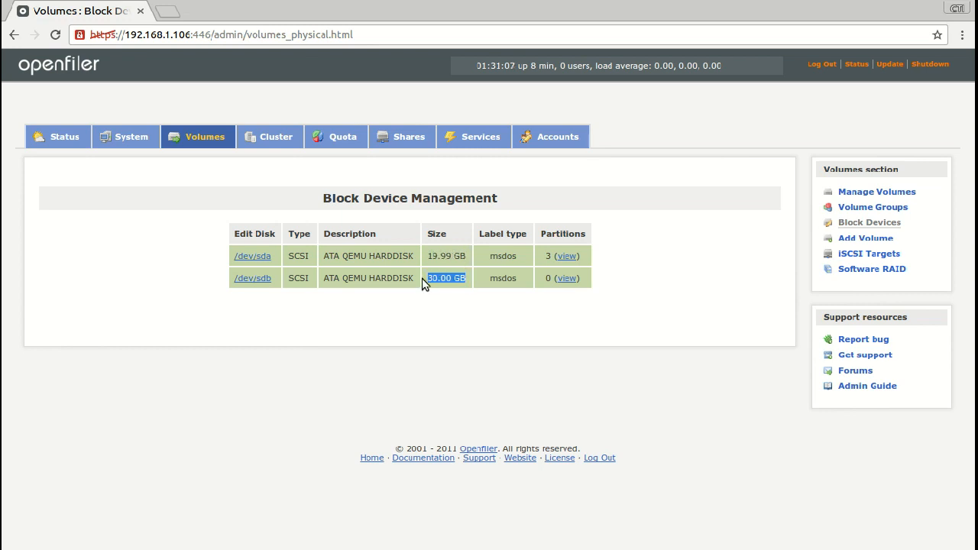
mouse_move(288, 288)
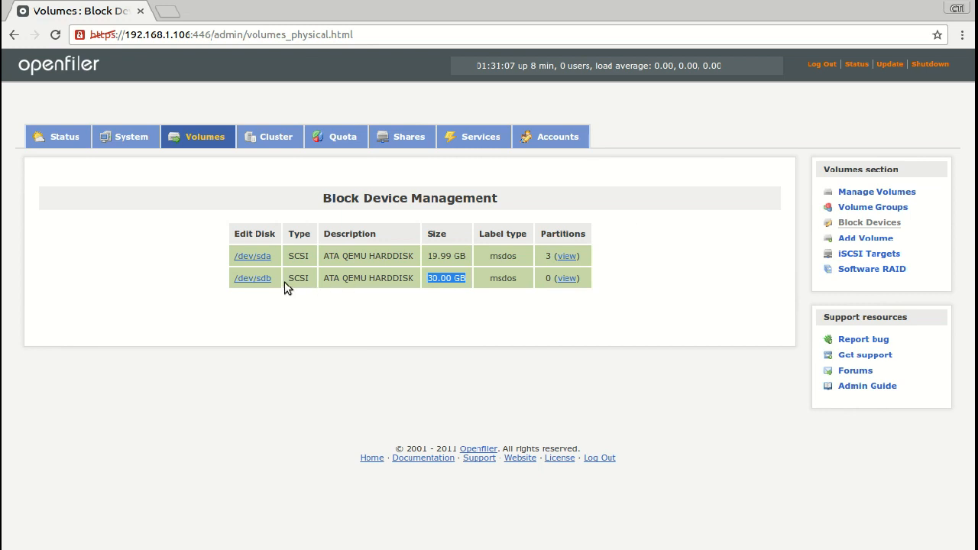
click(252, 278)
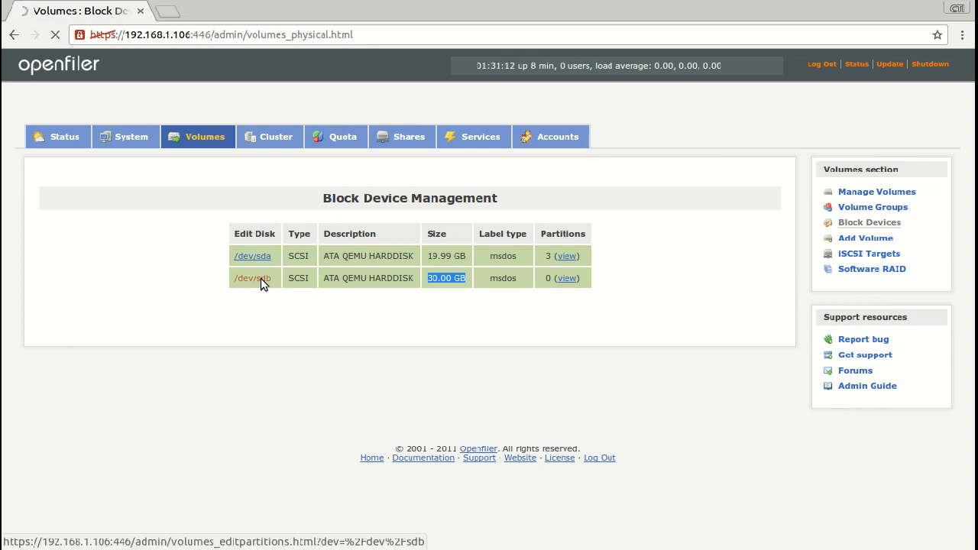
Create a Physical volume partition on /dev/sdb spanning cylinders 1–3916.
click(252, 277)
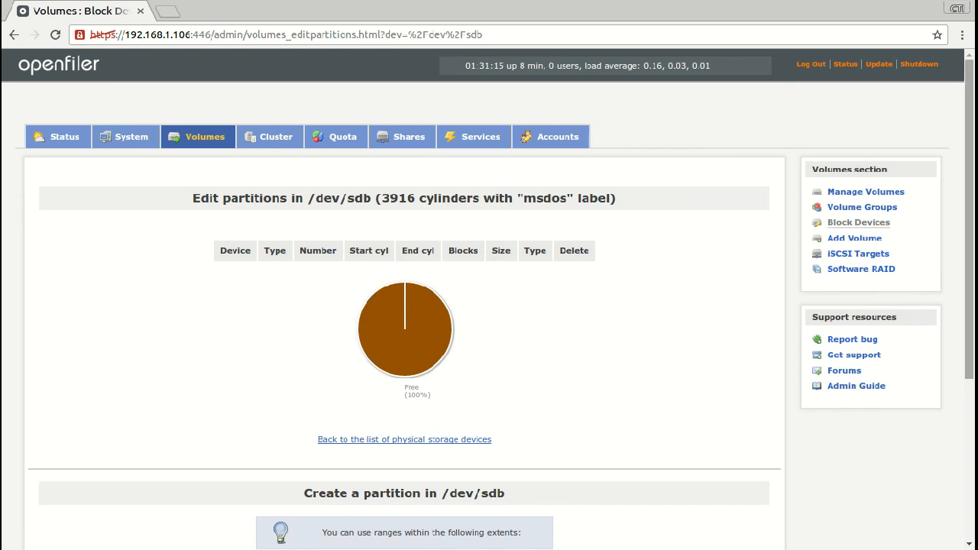
scroll(down, 3)
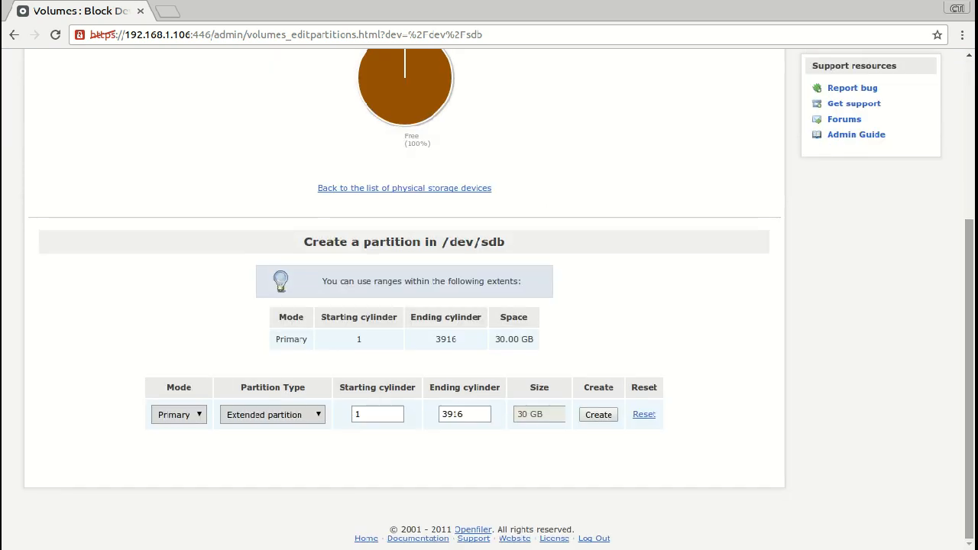
mouse_move(515, 396)
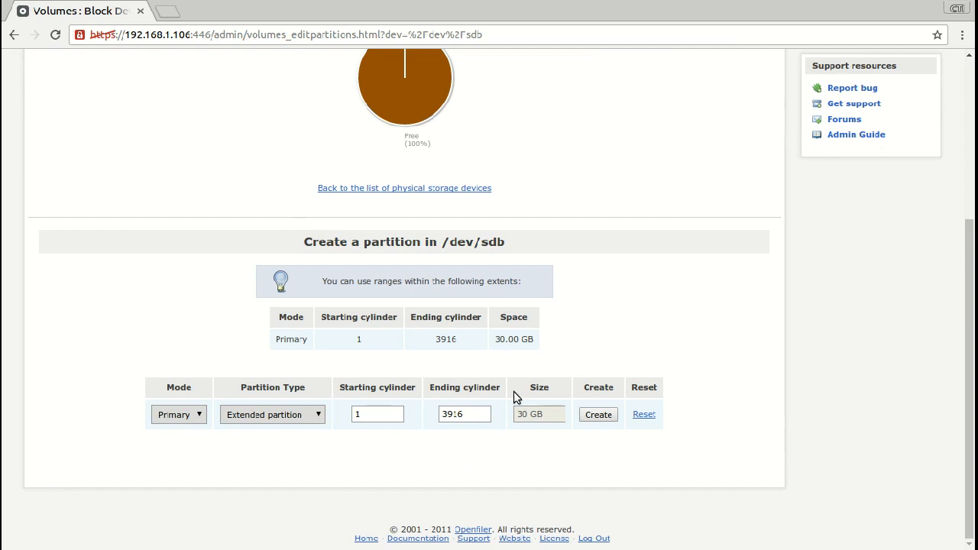
click(272, 414)
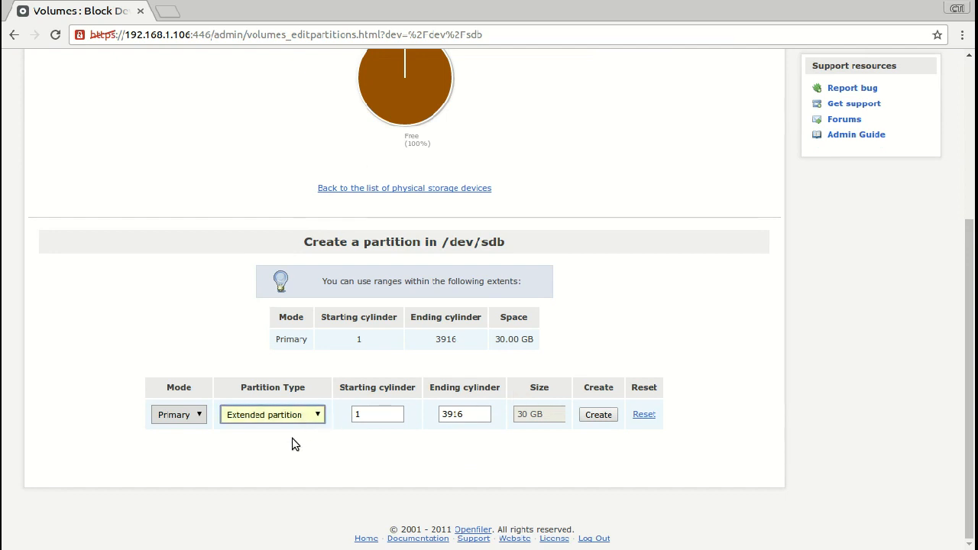
click(272, 414)
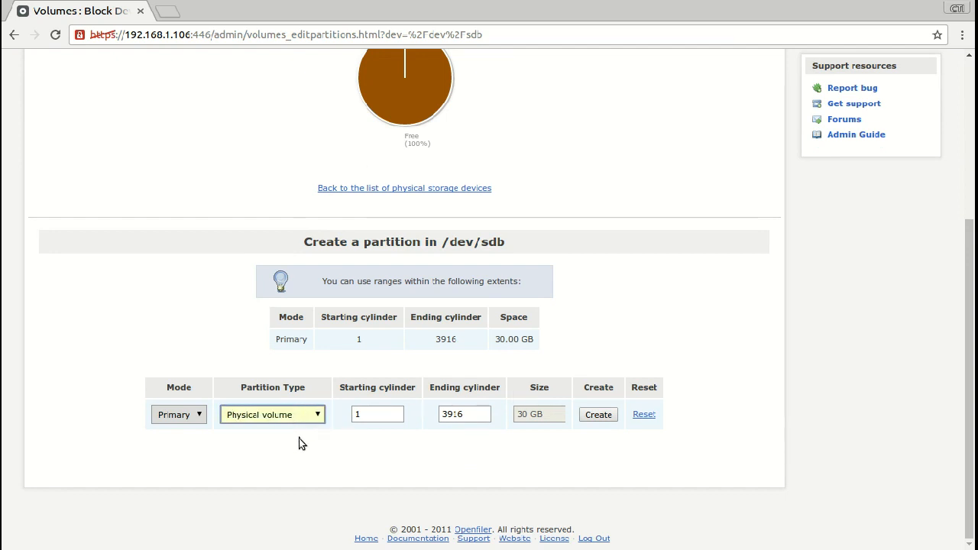
mouse_move(598, 418)
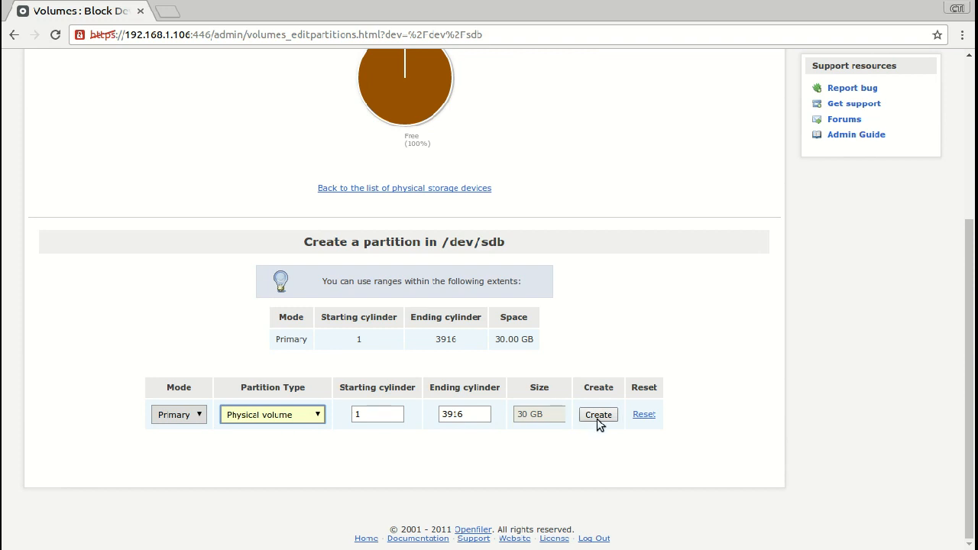
click(598, 414)
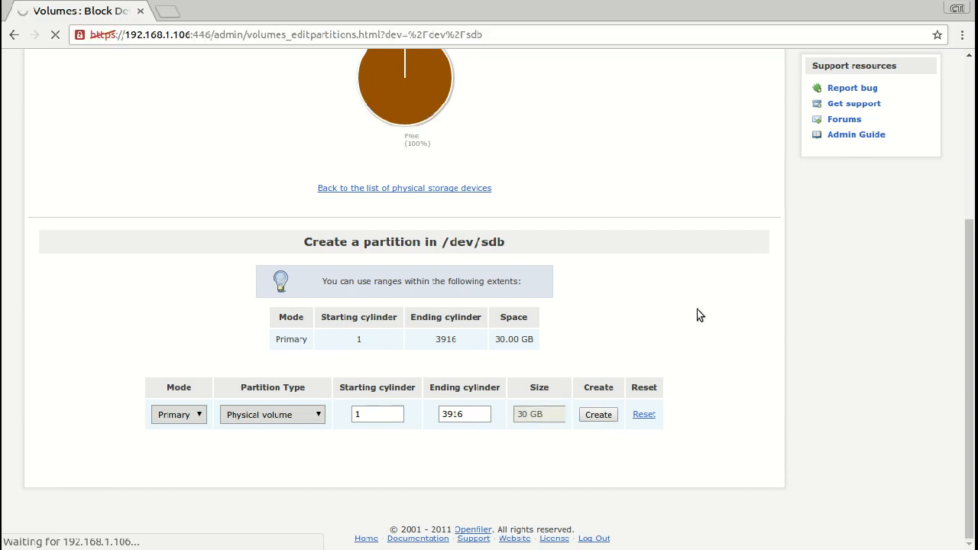
click(598, 414)
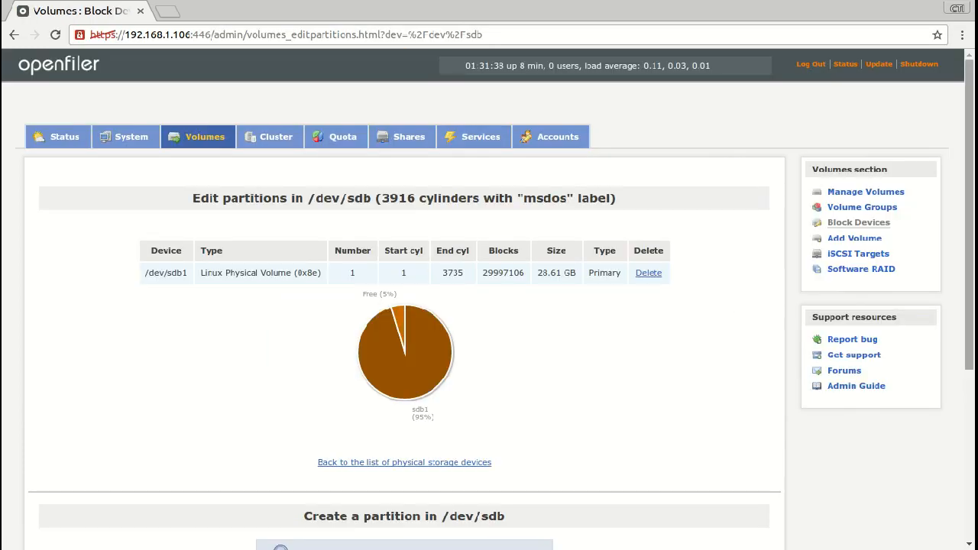
Go to Volume Groups in the Volumes sidebar.
scroll(down, 3)
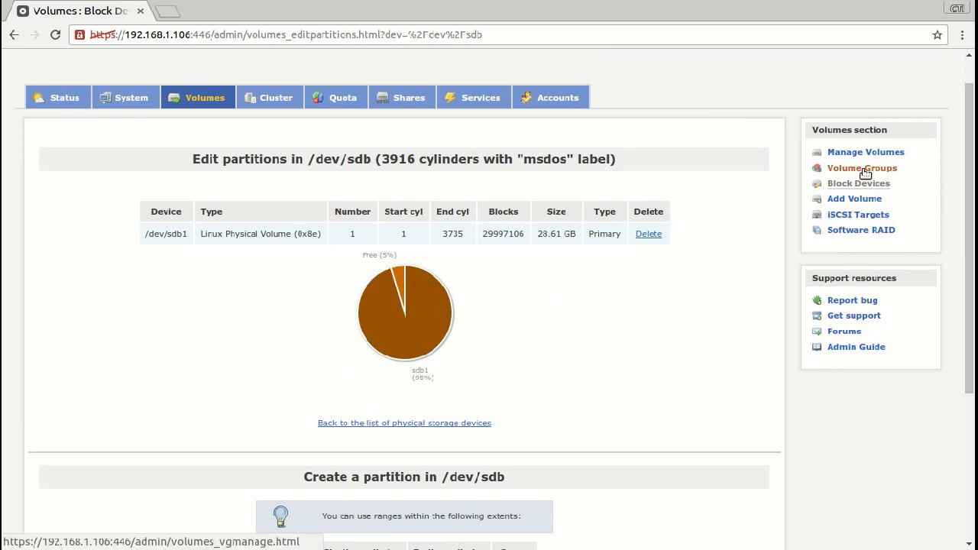
mouse_move(866, 152)
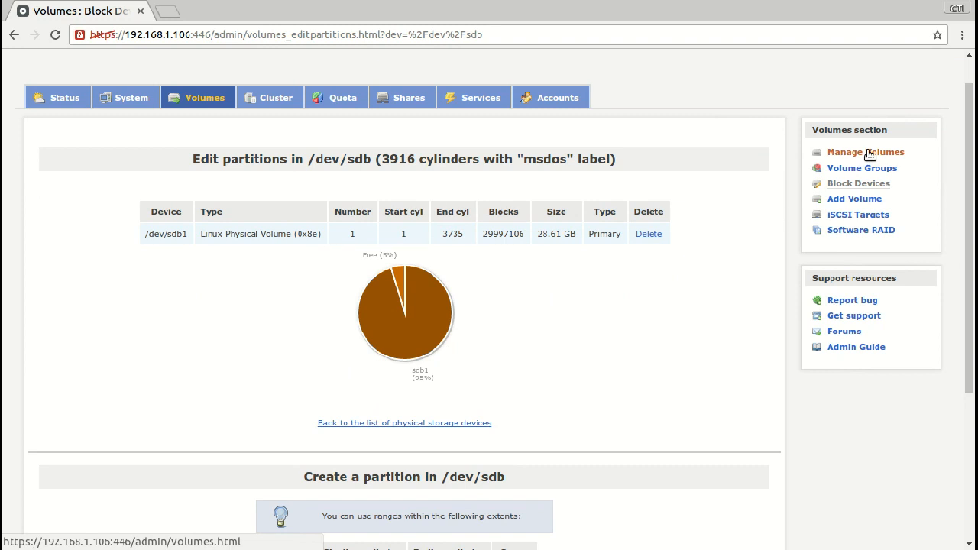
click(862, 168)
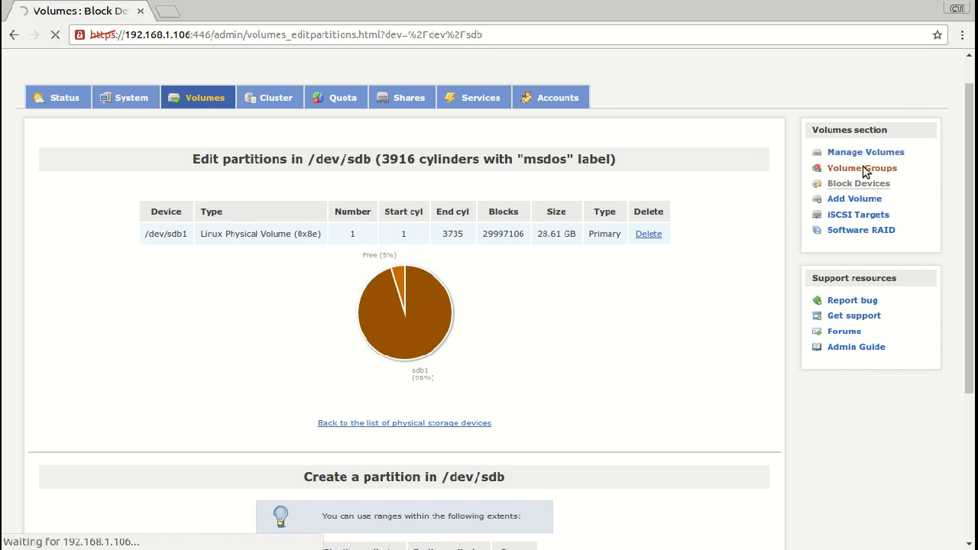
click(862, 167)
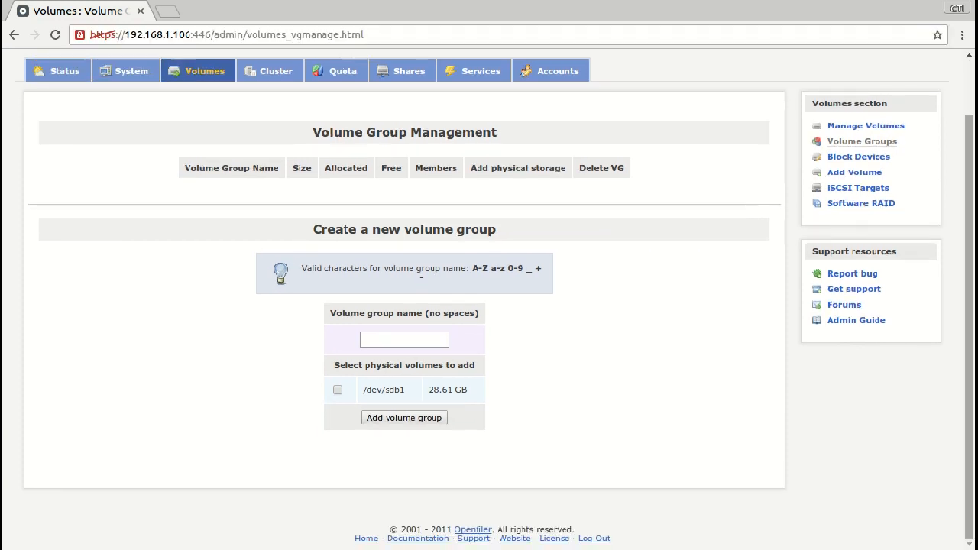
Add a volume group named 'ISO' built from /dev/sdb1.
click(403, 339)
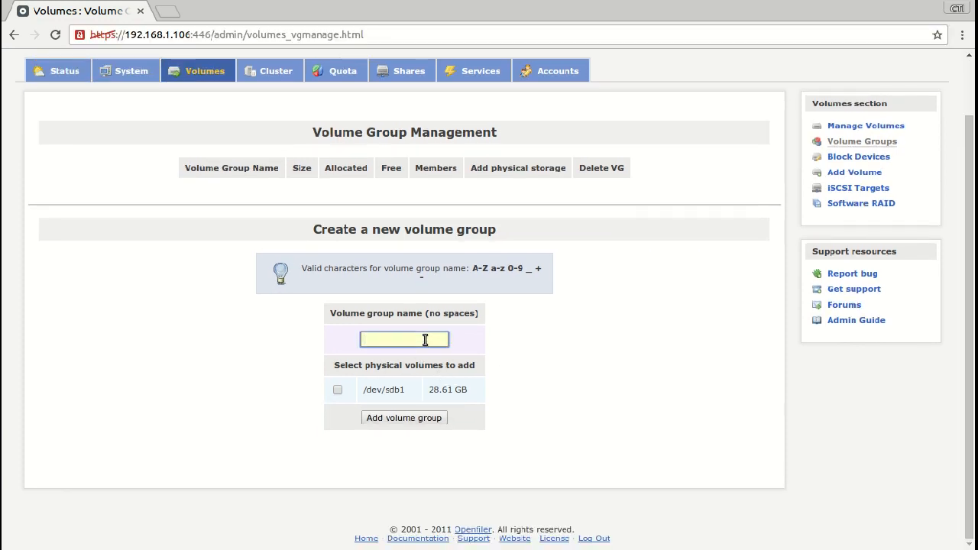
click(403, 339)
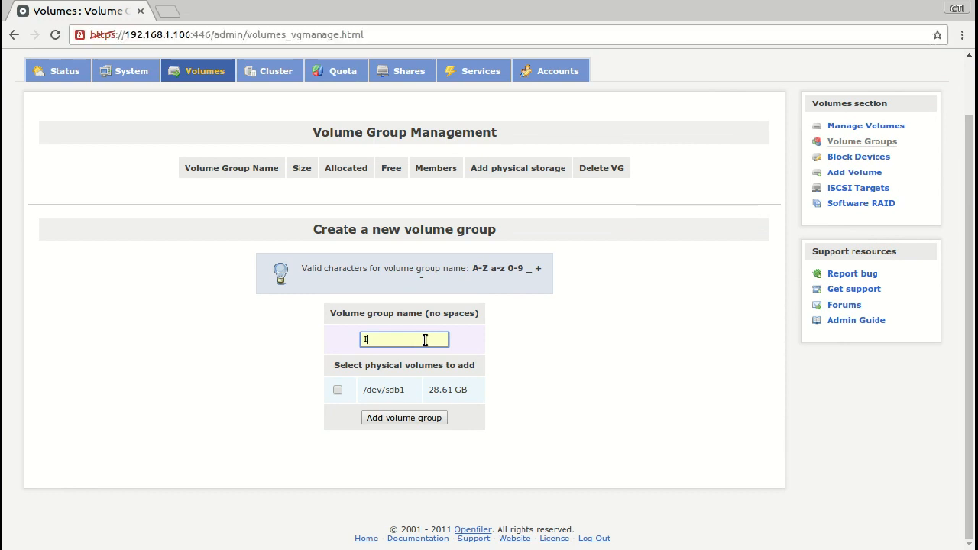
text(ISO)
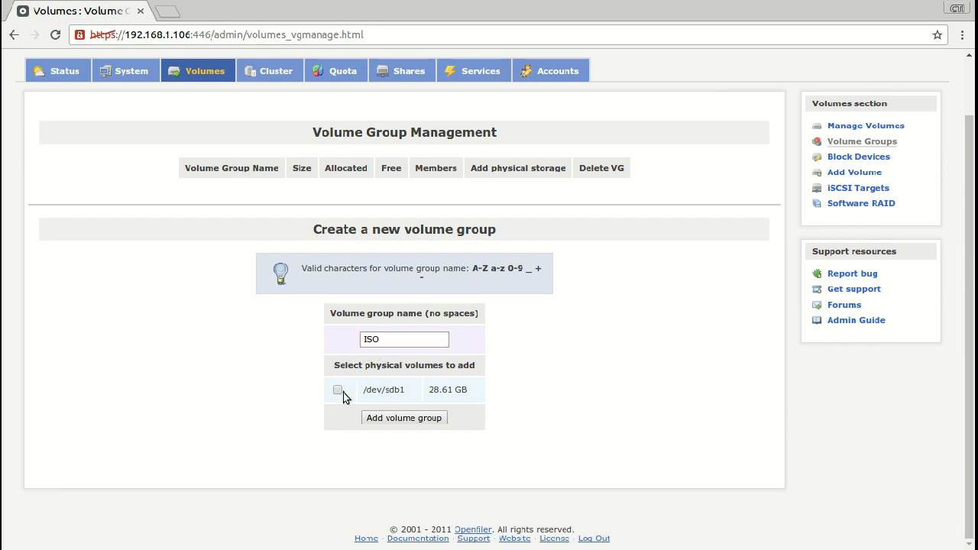
click(337, 390)
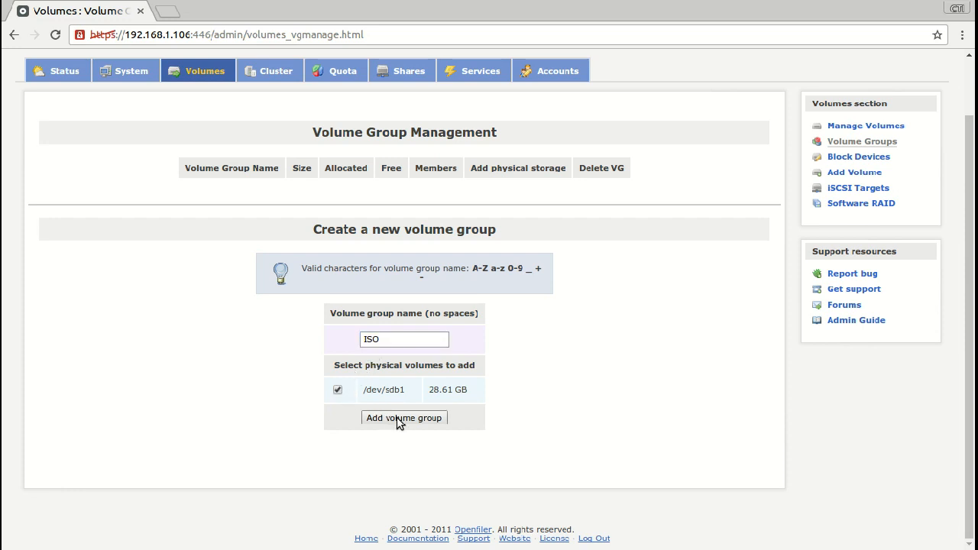
click(404, 418)
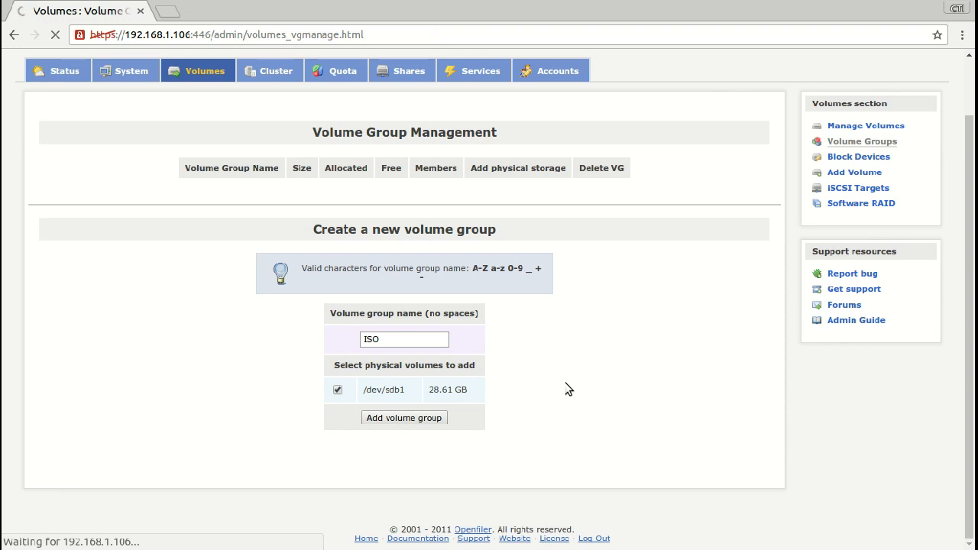
click(403, 417)
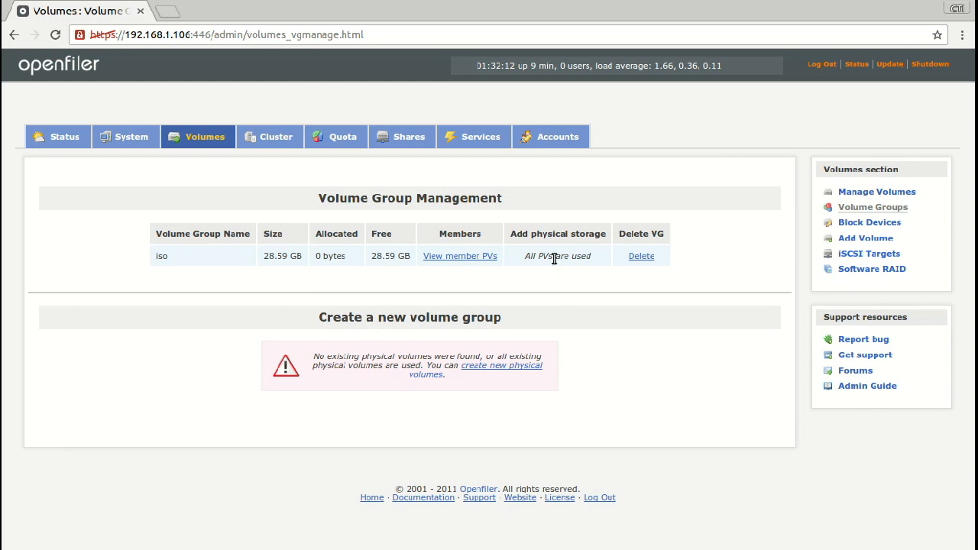
mouse_move(396, 146)
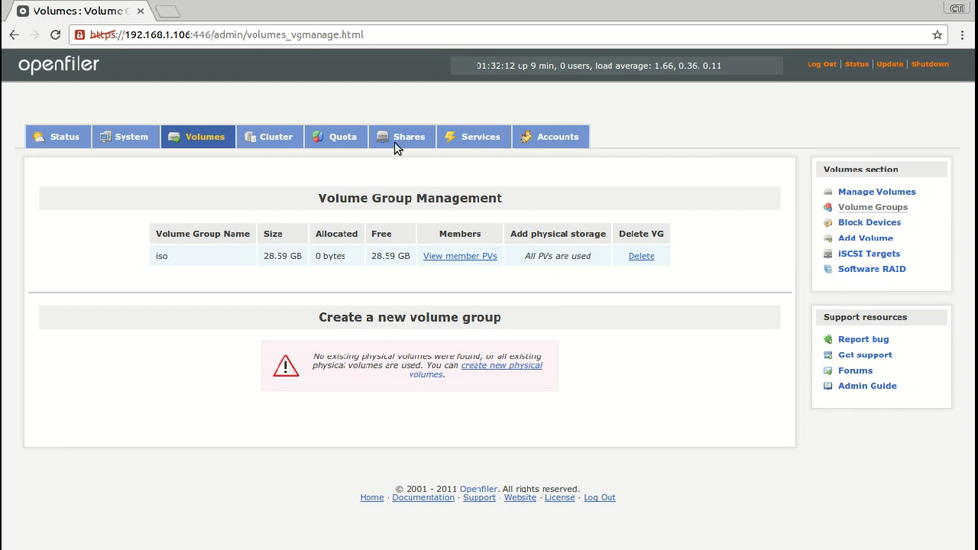
Switch to the Shares section listing the iso share at /mnt/iso/.
click(410, 136)
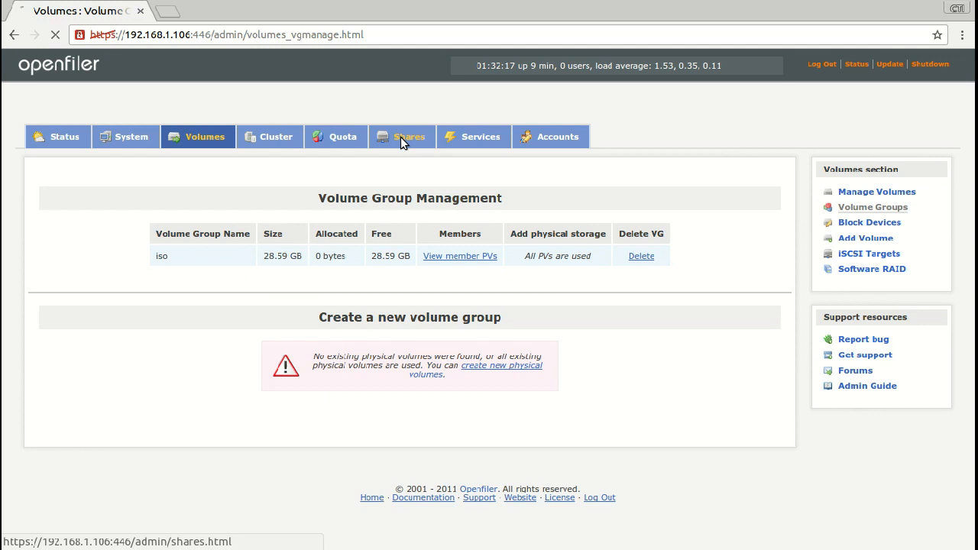
click(409, 136)
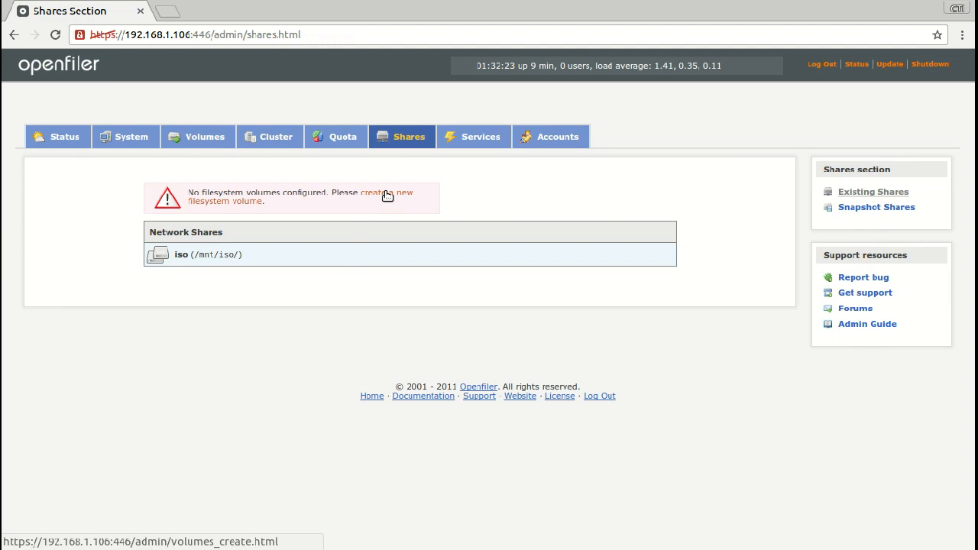
Create volume Iso_fs ('ISO File system') using all 29280 MB of the iso group.
click(374, 193)
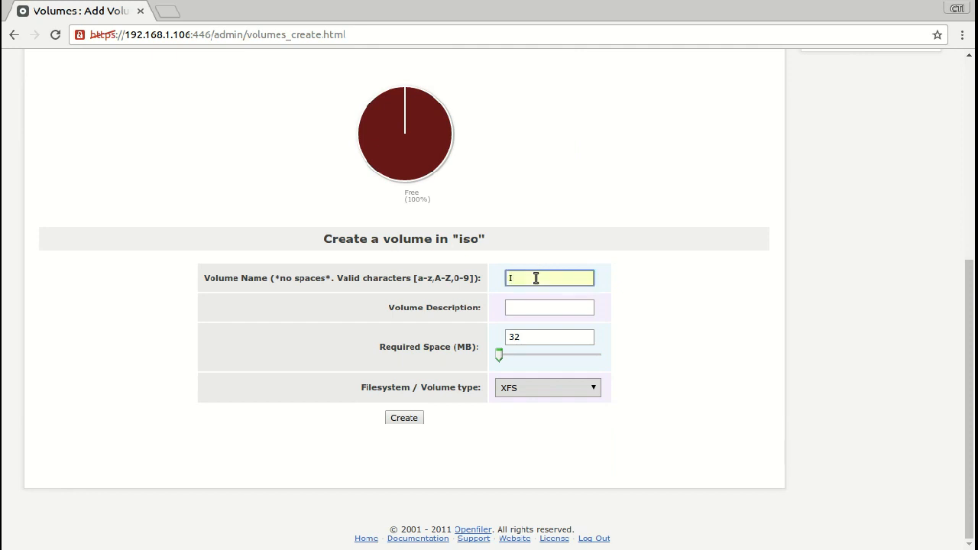
text(Iso_f)
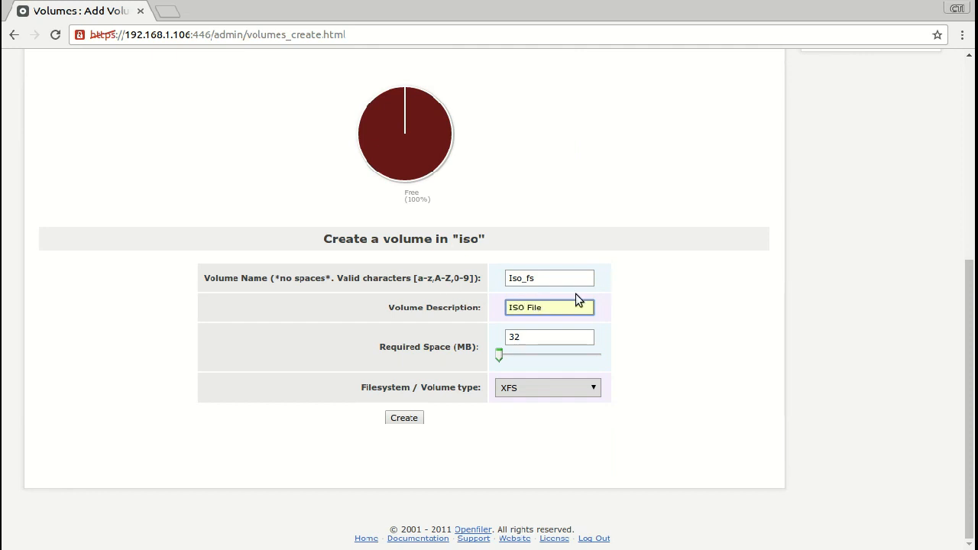
text(system)
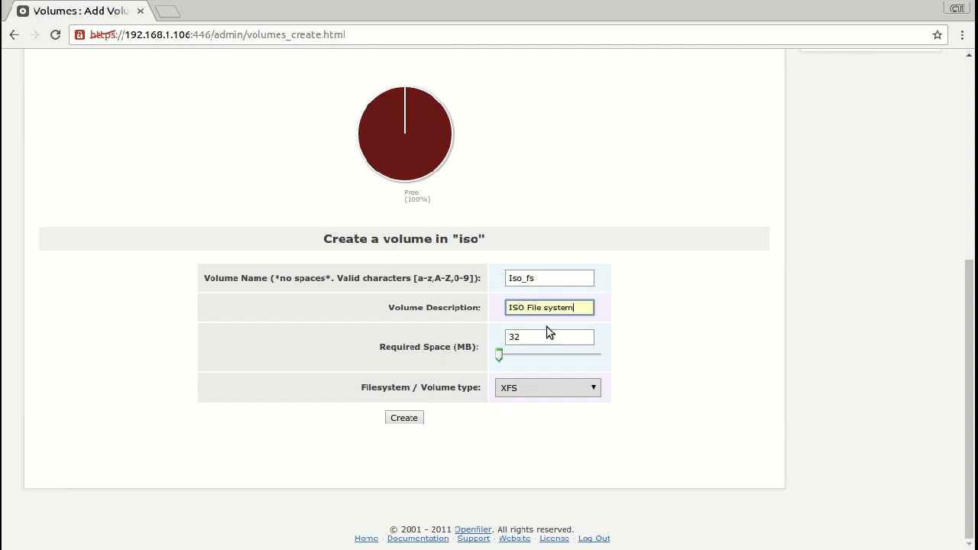
drag(498, 356, 601, 355)
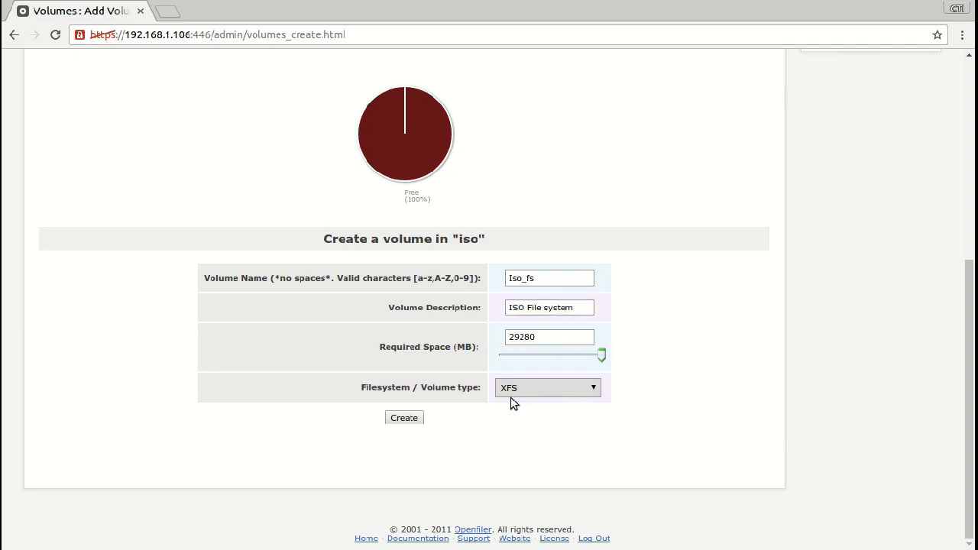
click(403, 417)
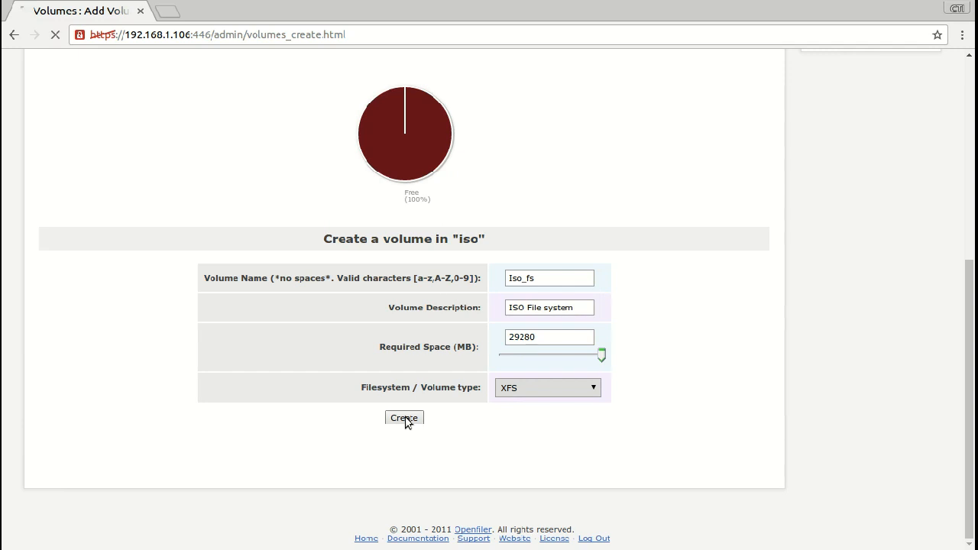
click(404, 417)
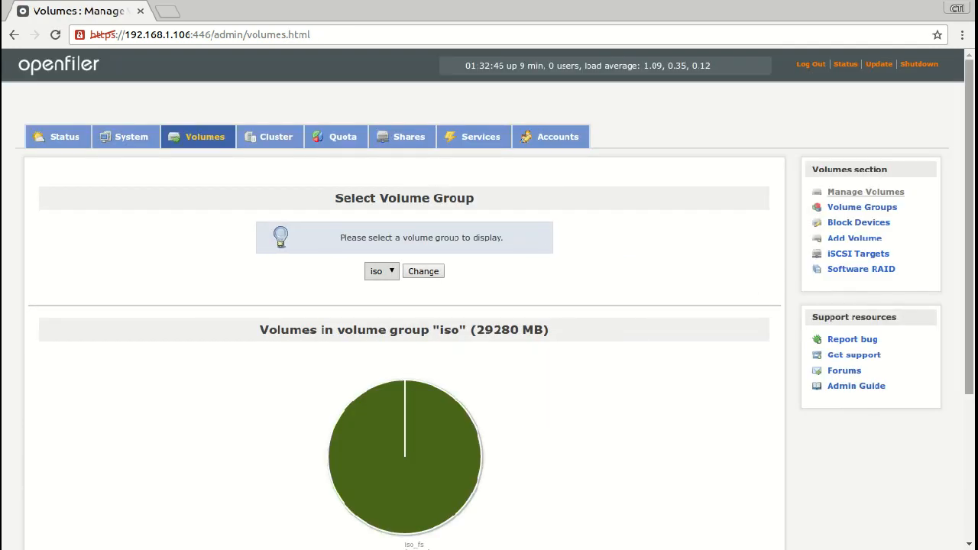
scroll(down, 3)
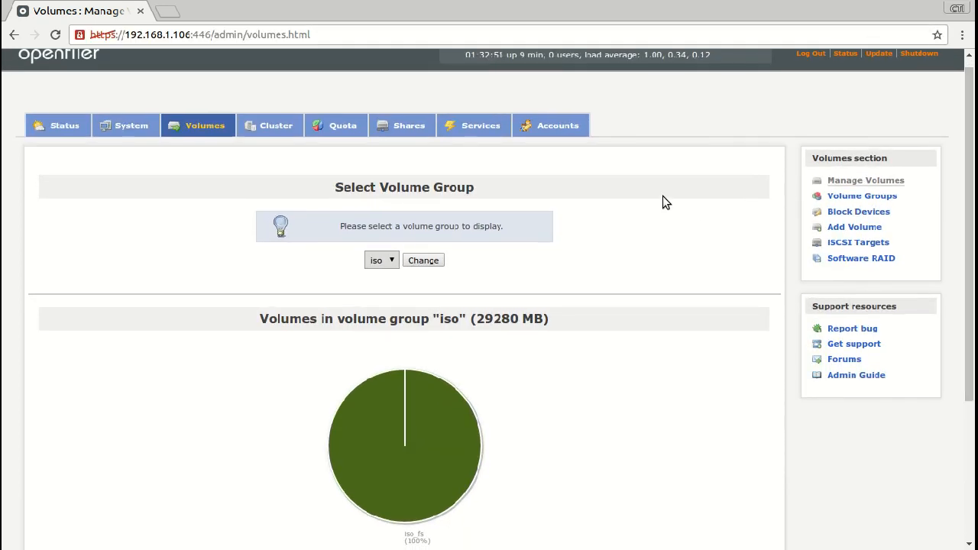
mouse_move(301, 189)
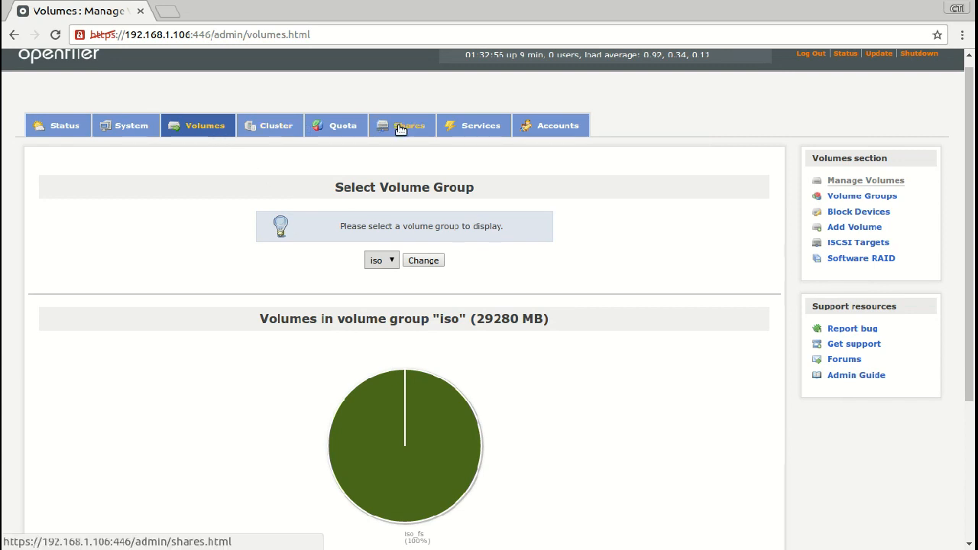
Add subfolder Iso_folder under the ISO File system share and open its options.
click(402, 126)
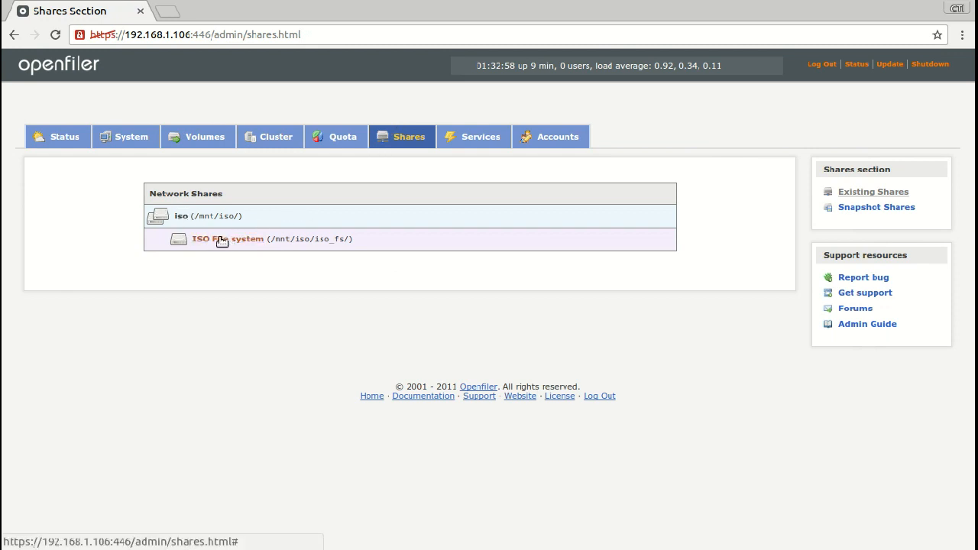
click(228, 238)
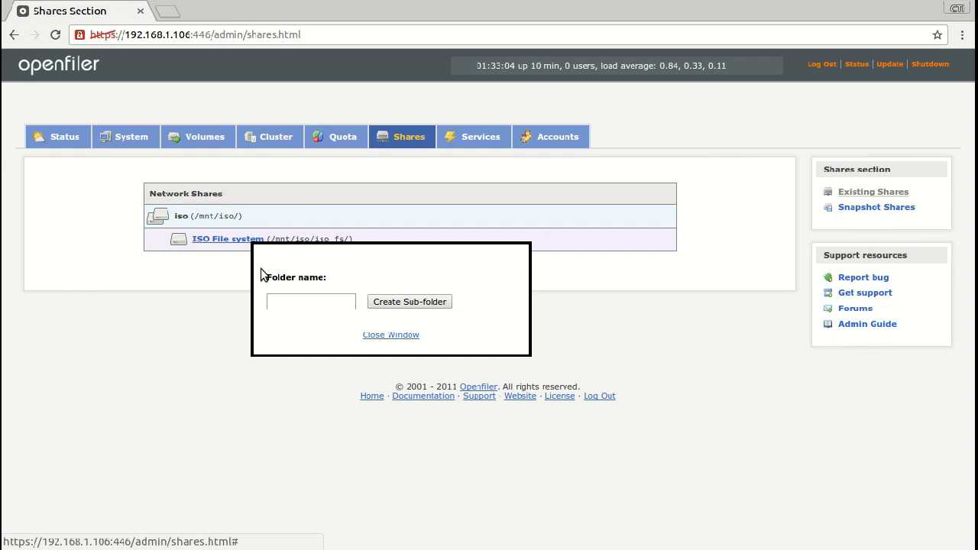
click(310, 301)
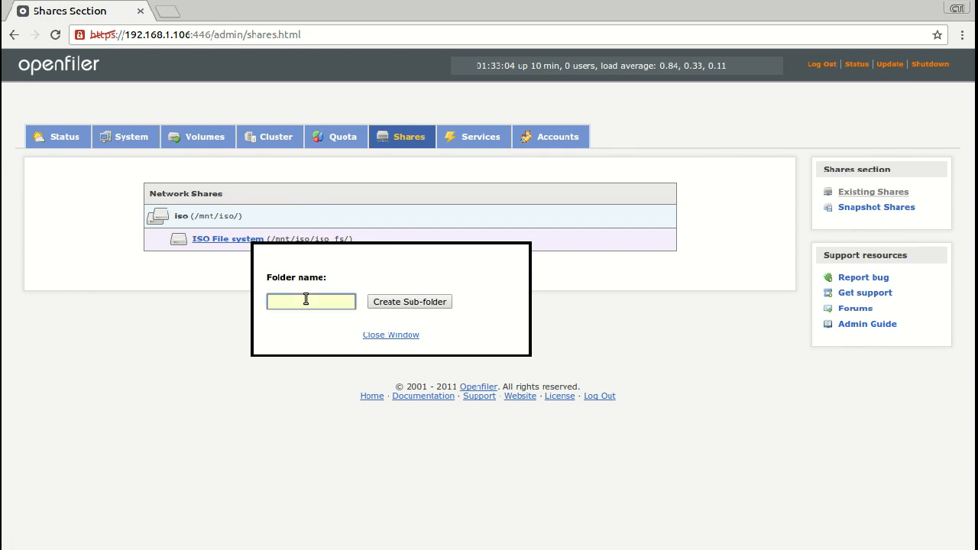
text(ls)
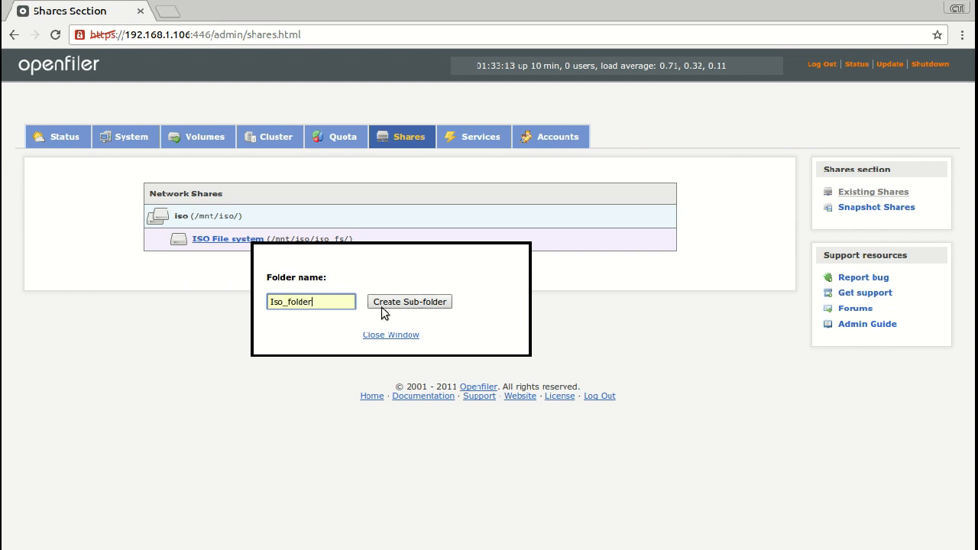
click(409, 301)
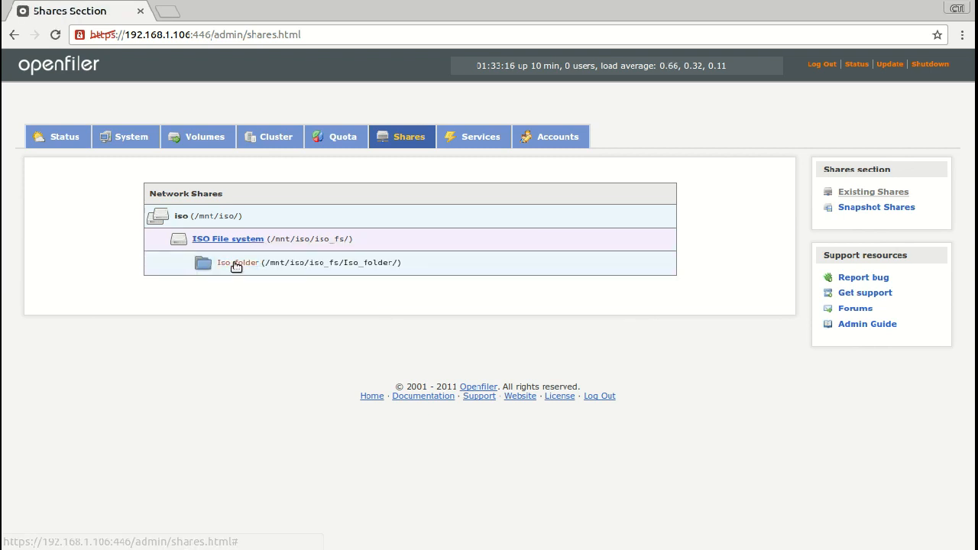
click(237, 262)
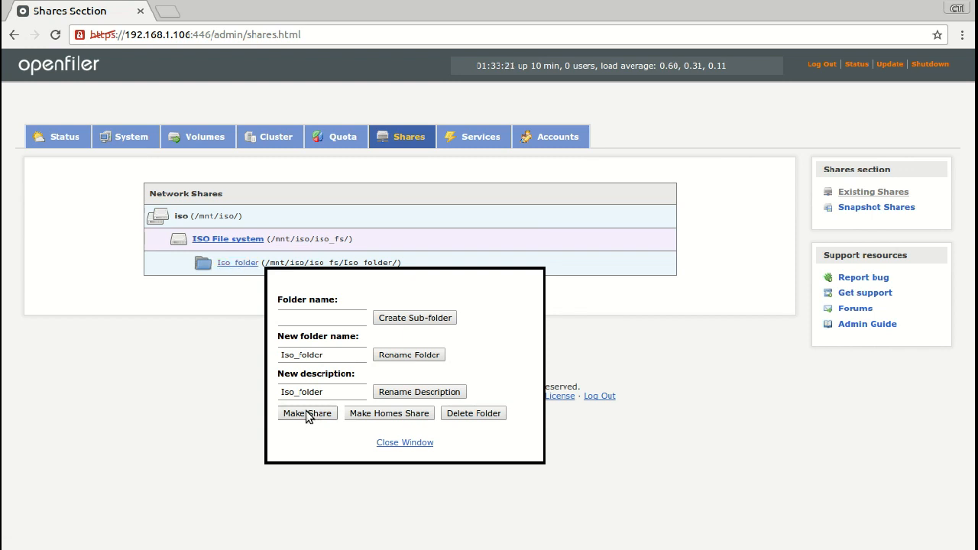
Share Iso_folder with Public guest access mode and apply the update.
click(307, 413)
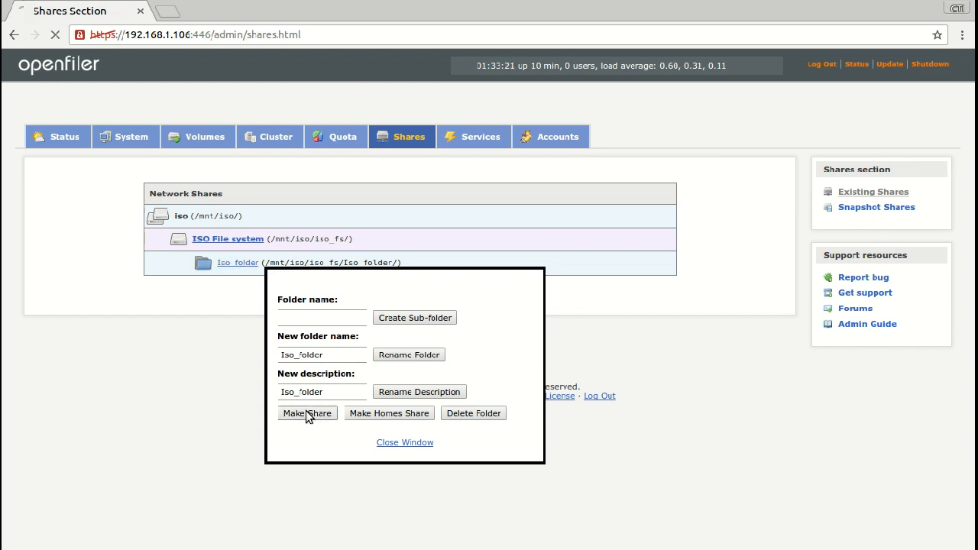
click(306, 412)
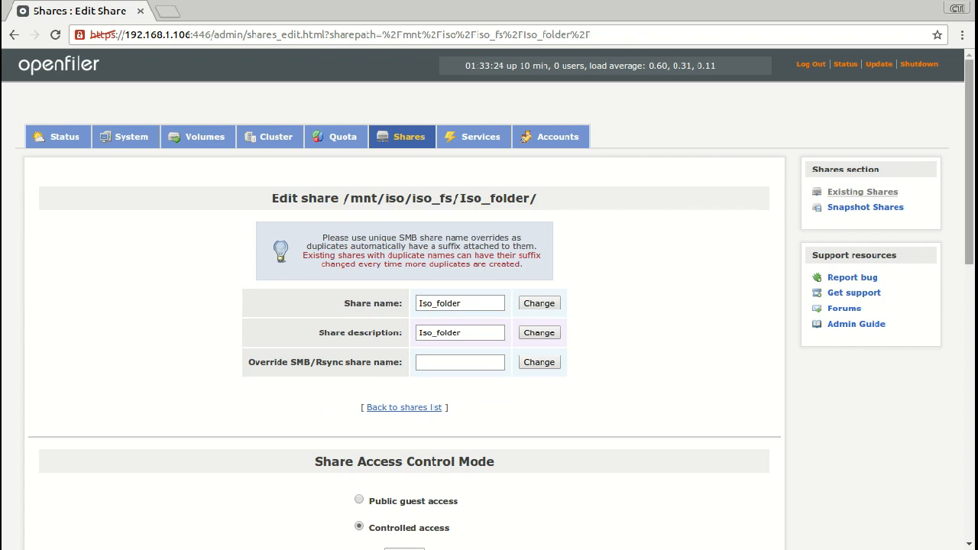
scroll(down, 3)
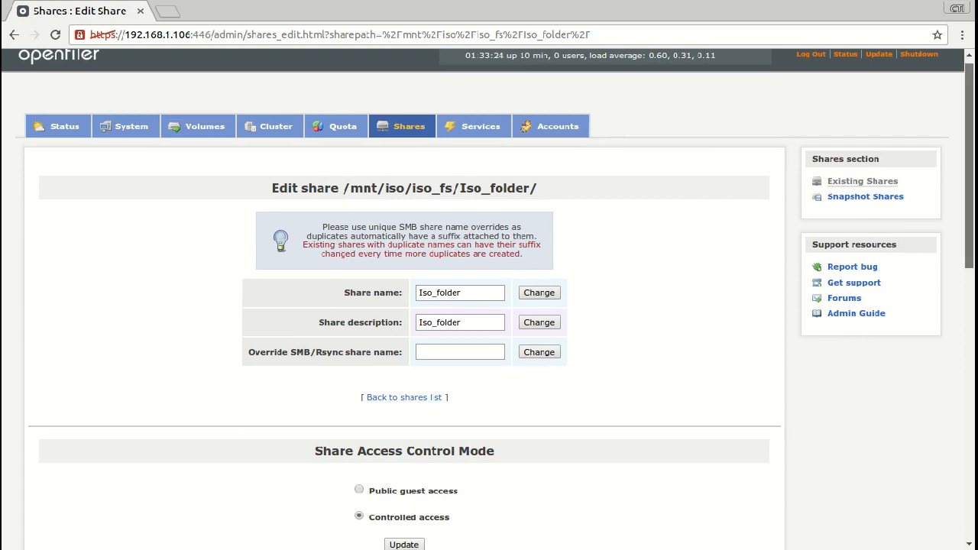
scroll(down, 3)
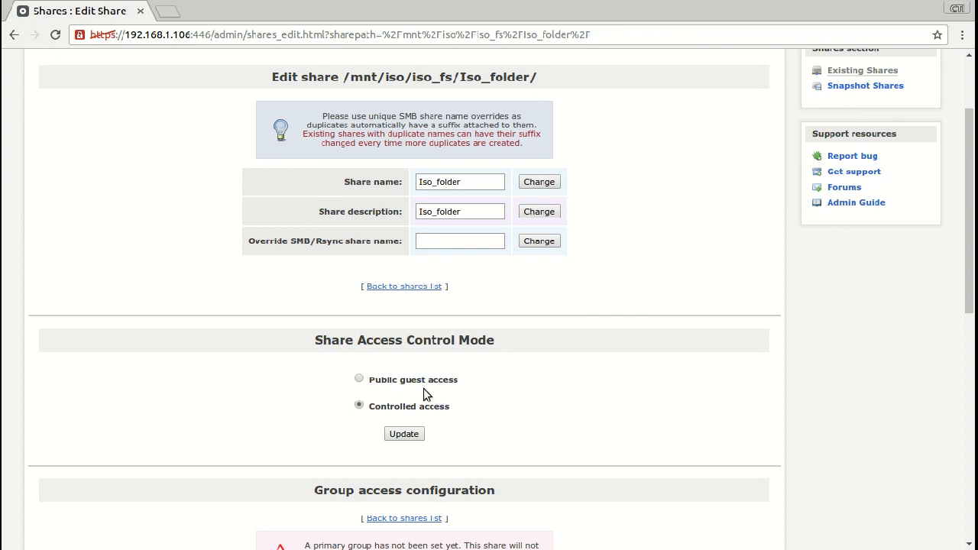
click(359, 379)
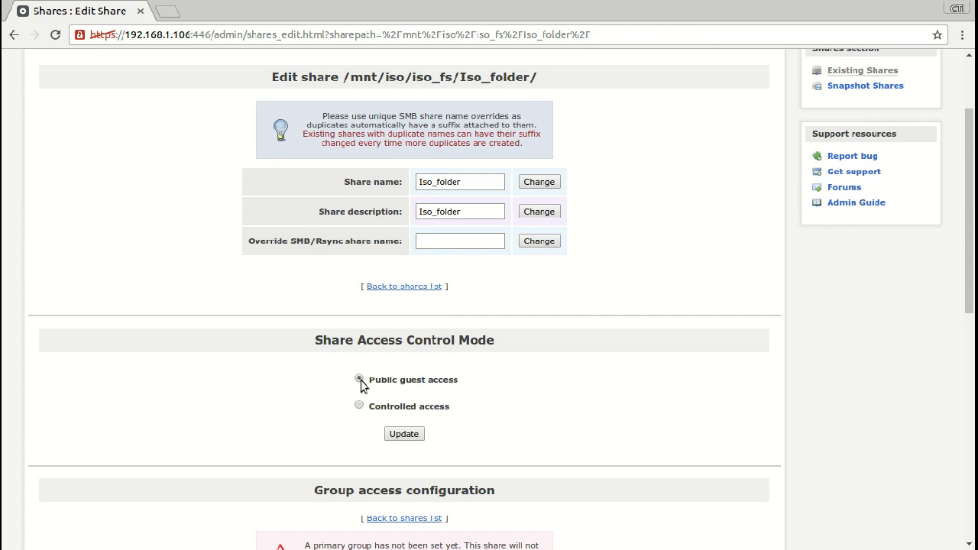
scroll(down, 3)
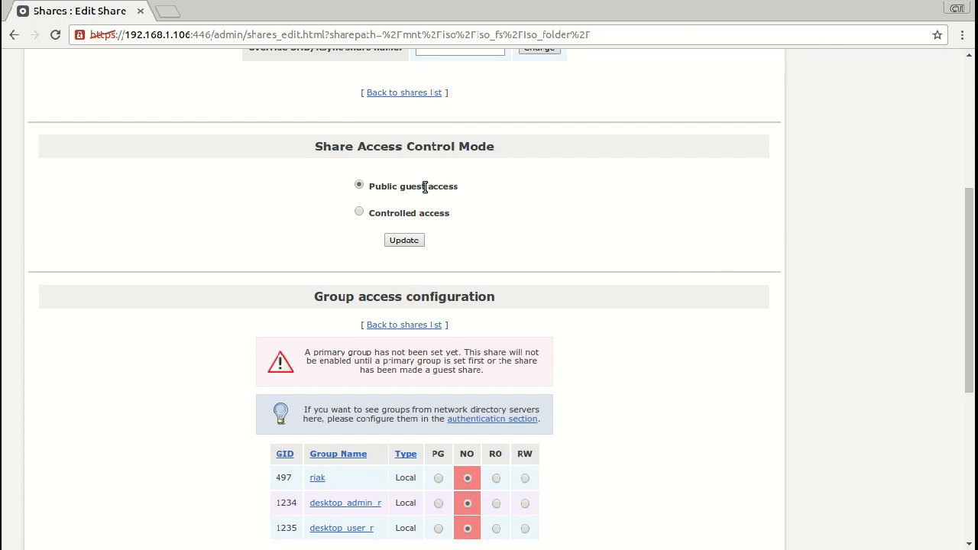
click(404, 240)
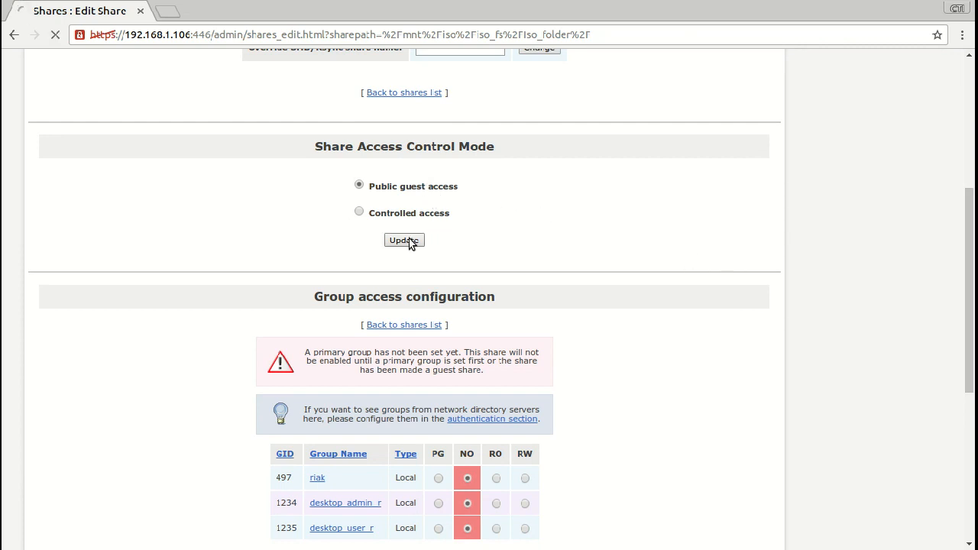
click(404, 239)
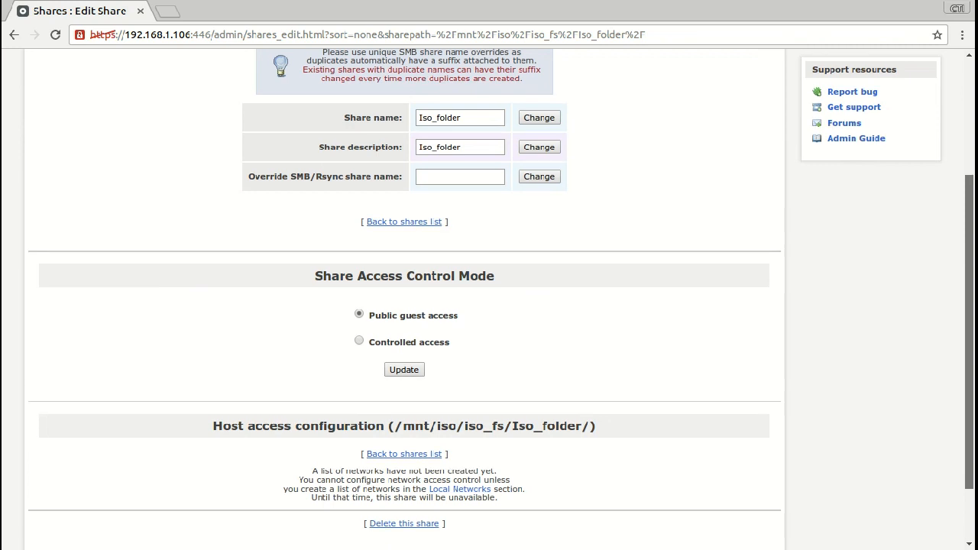
scroll(down, 3)
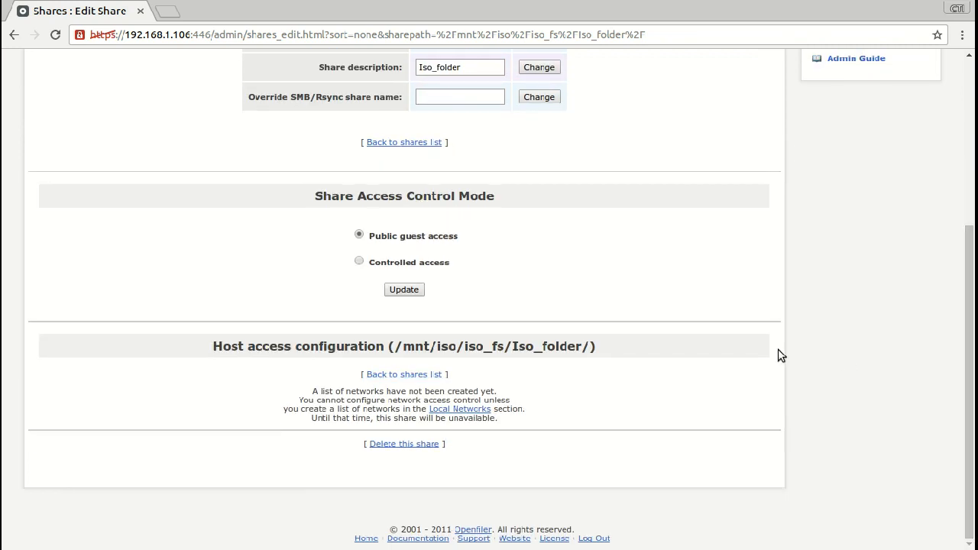
mouse_move(506, 374)
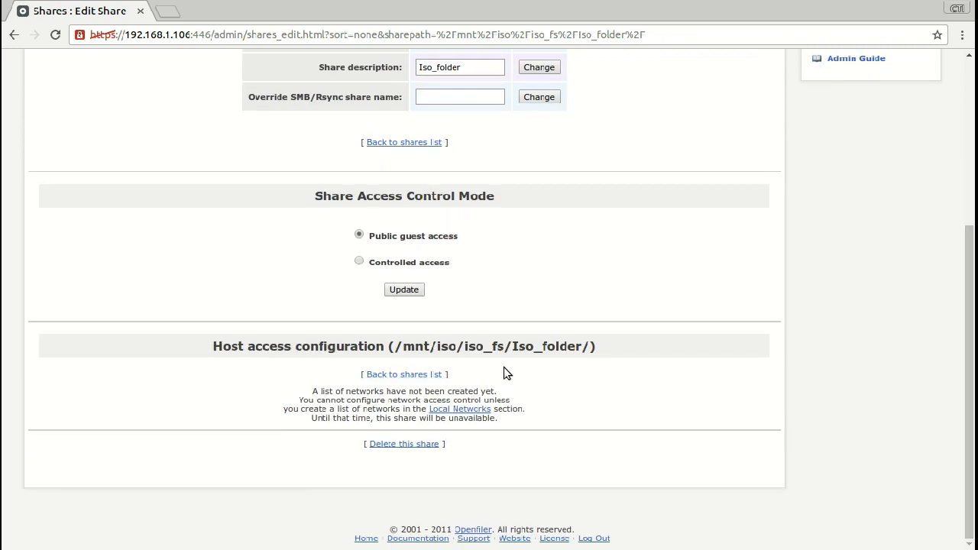
mouse_move(460, 409)
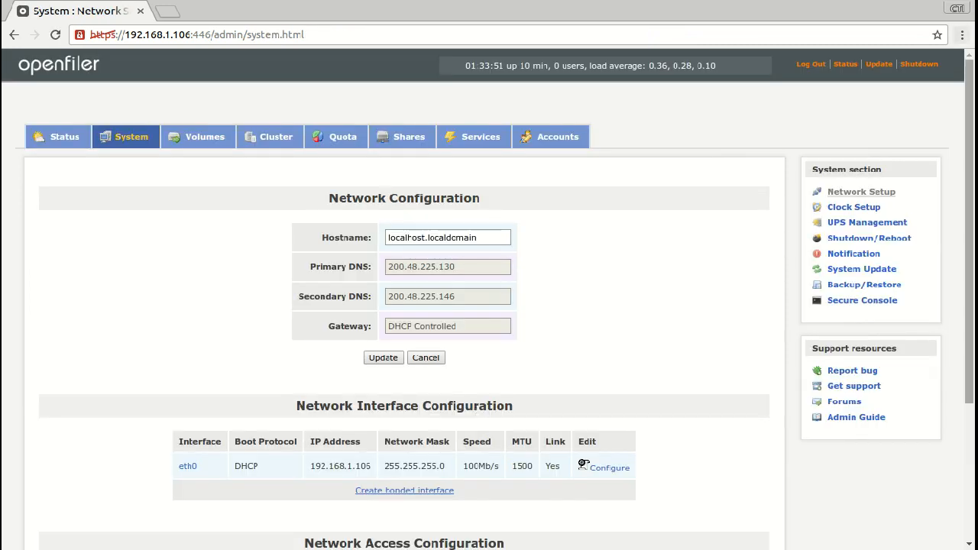
Add network access entry 'LAN 1' for network 192.168.1.0 and choose its netmask.
scroll(down, 3)
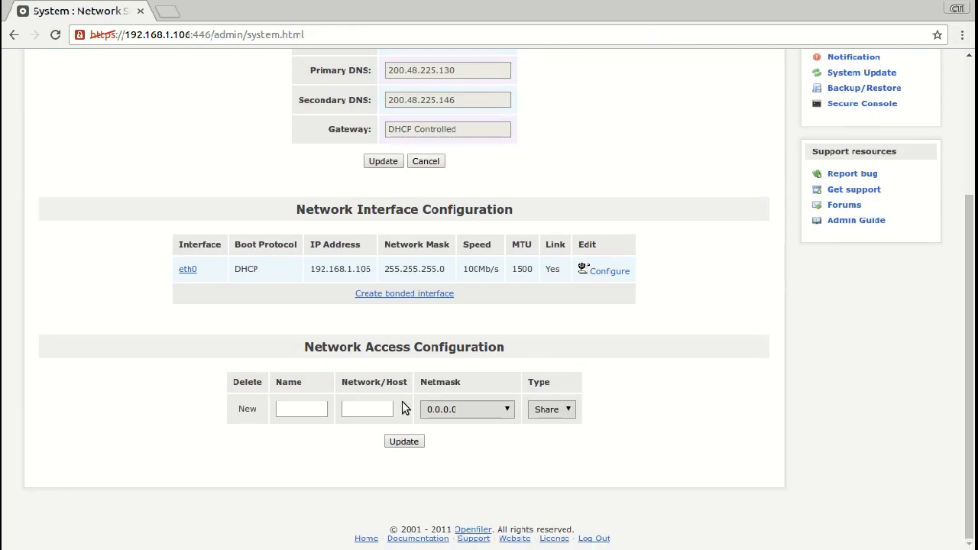
text(192.168.1.)
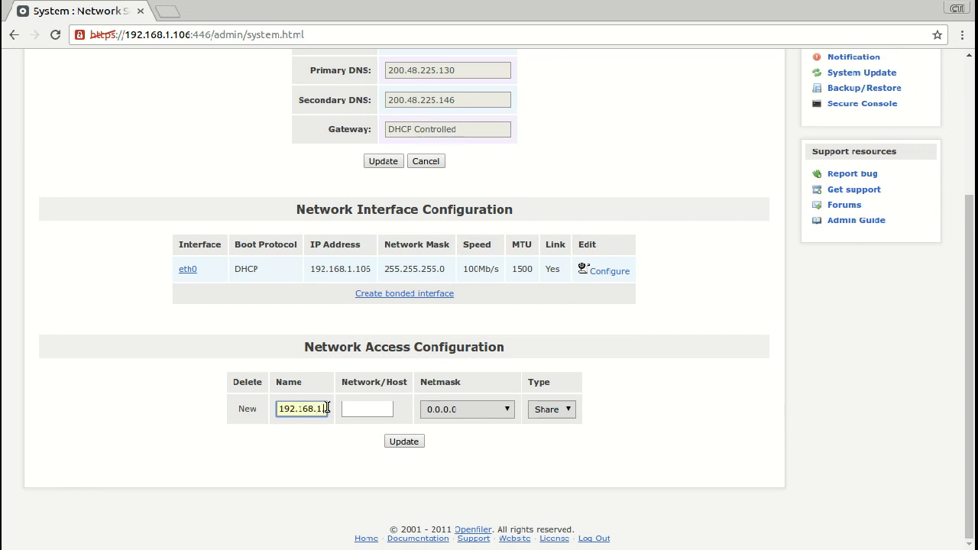
click(367, 409)
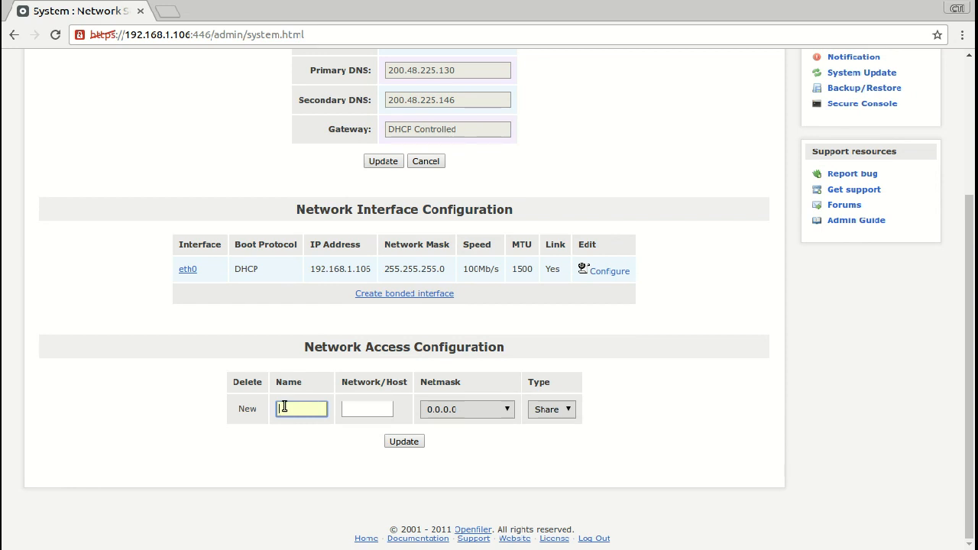
text(LAN 1)
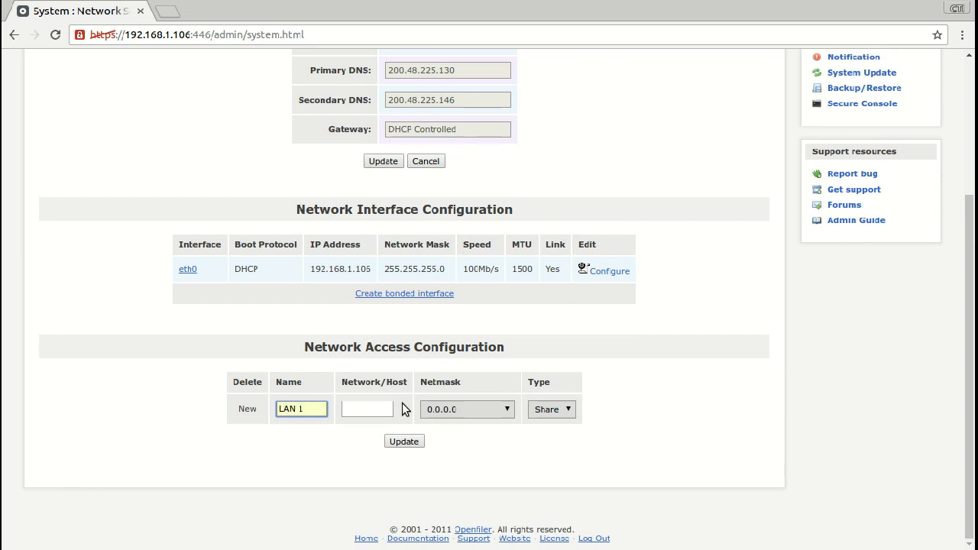
text(92.168.1.0)
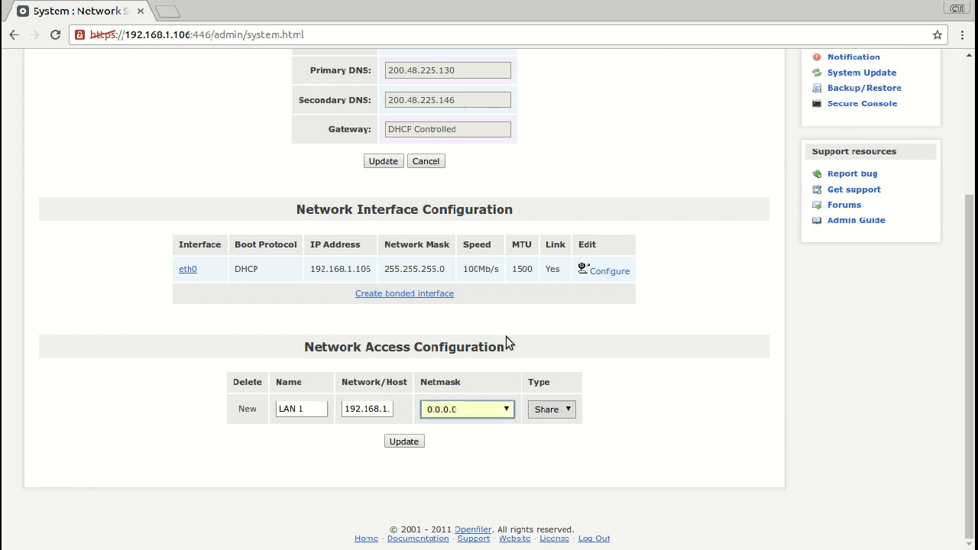
mouse_move(489, 319)
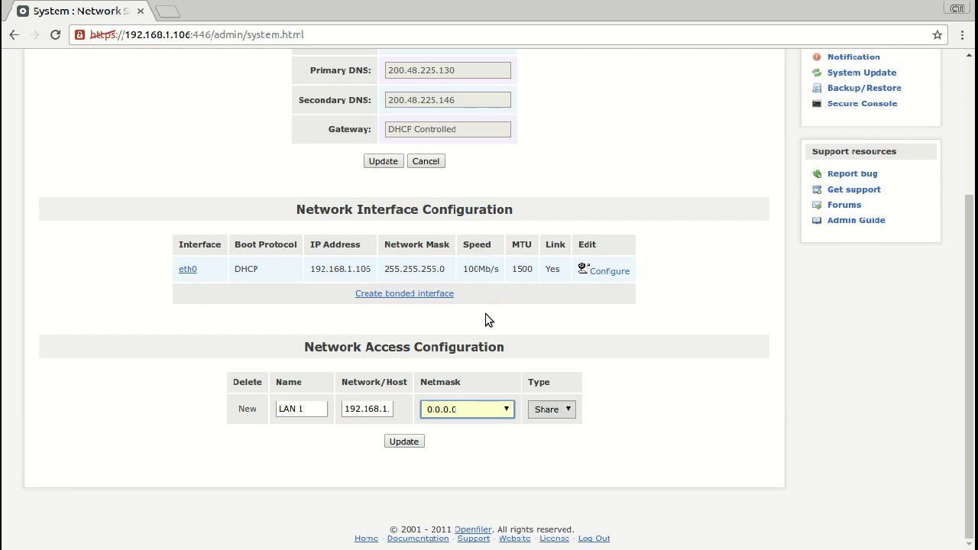
click(467, 409)
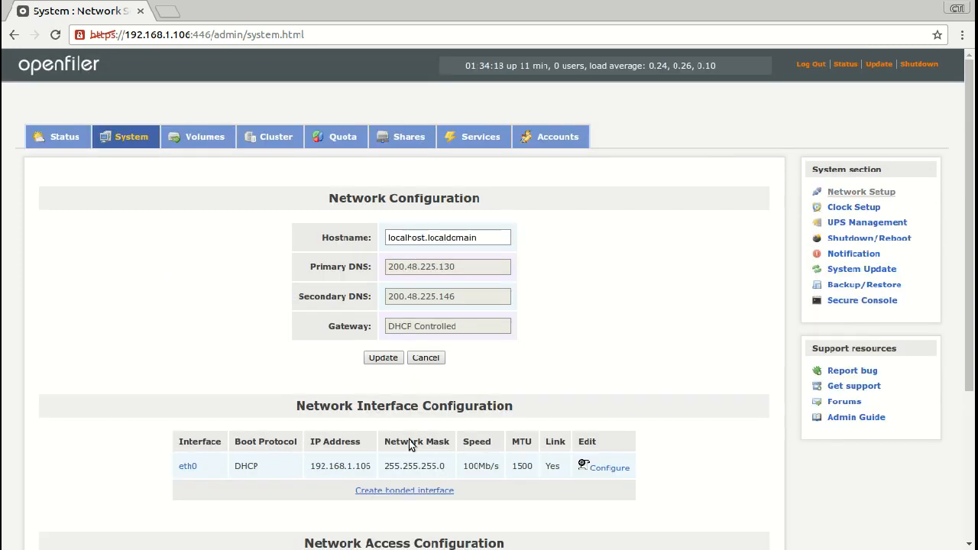
scroll(down, 3)
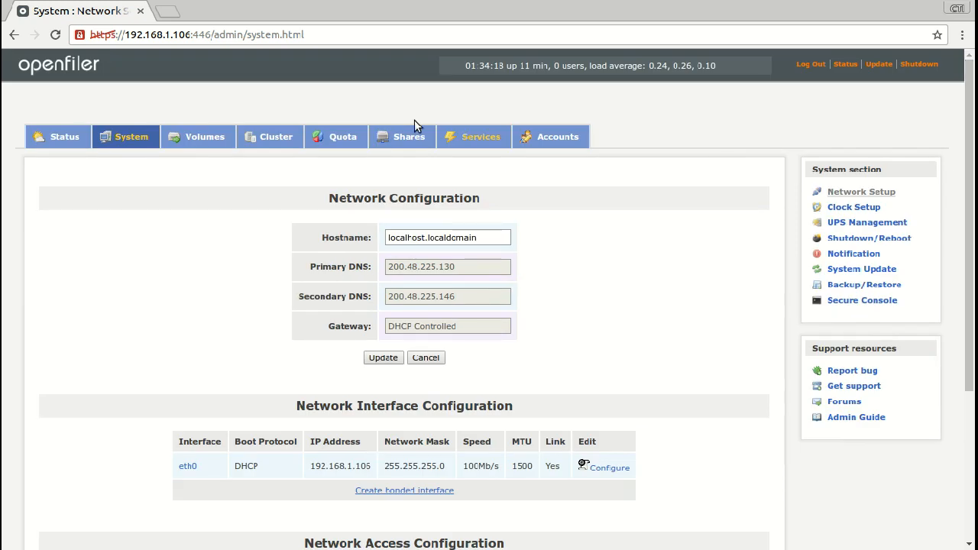
Grant LAN 1 NFS read-only (RO) host access on the Iso_folder share and update.
click(401, 136)
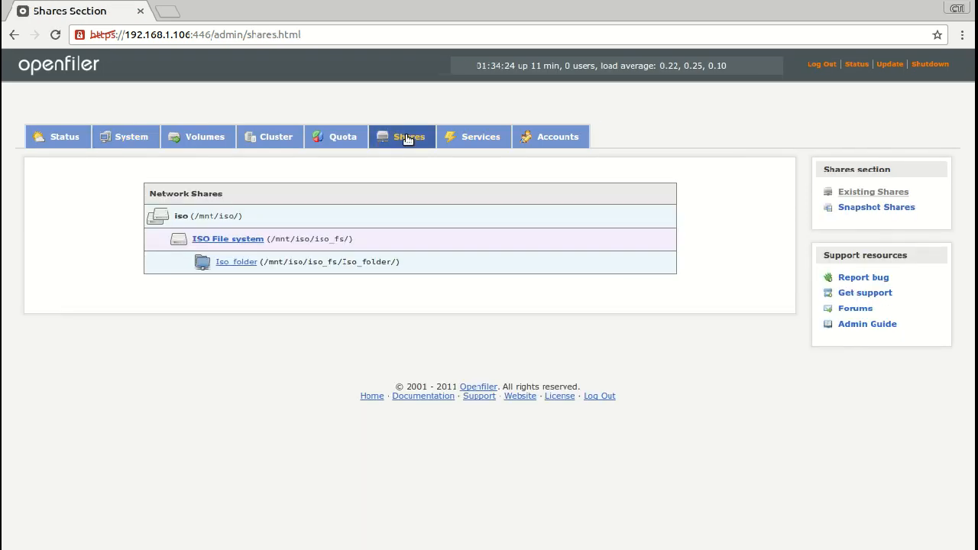
click(236, 262)
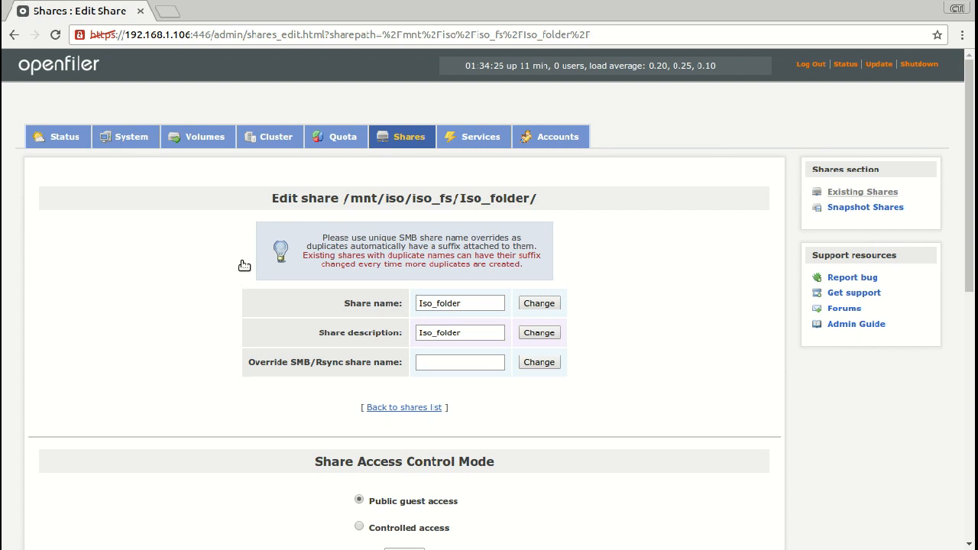
scroll(down, 3)
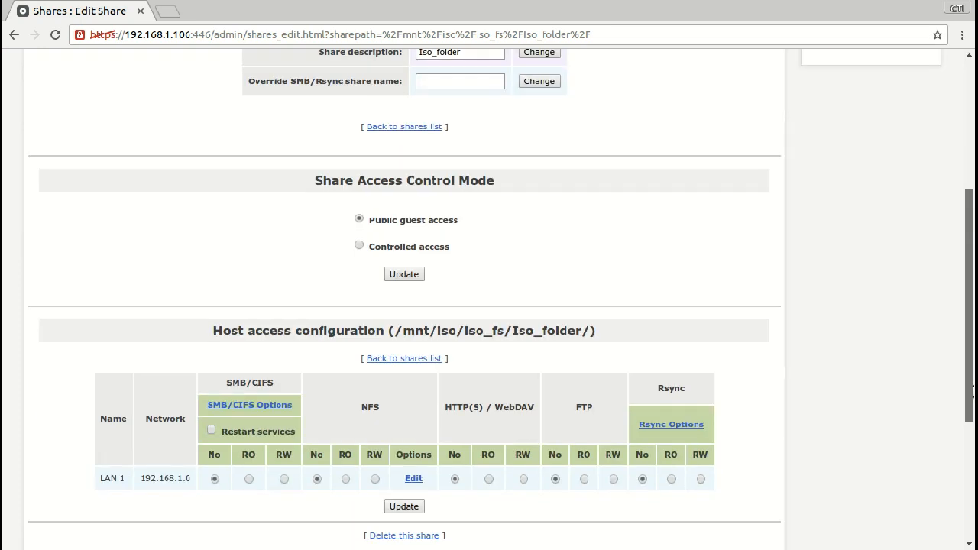
scroll(down, 3)
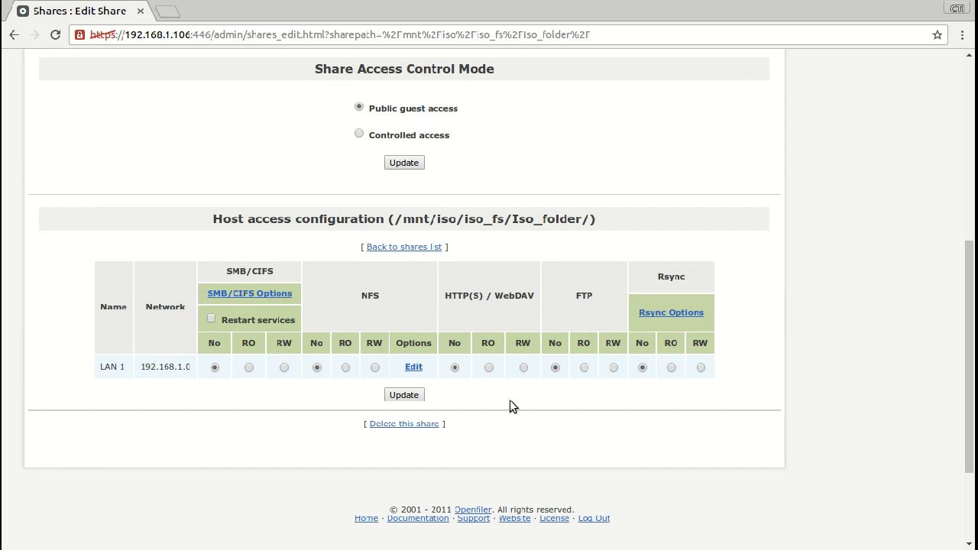
mouse_move(376, 313)
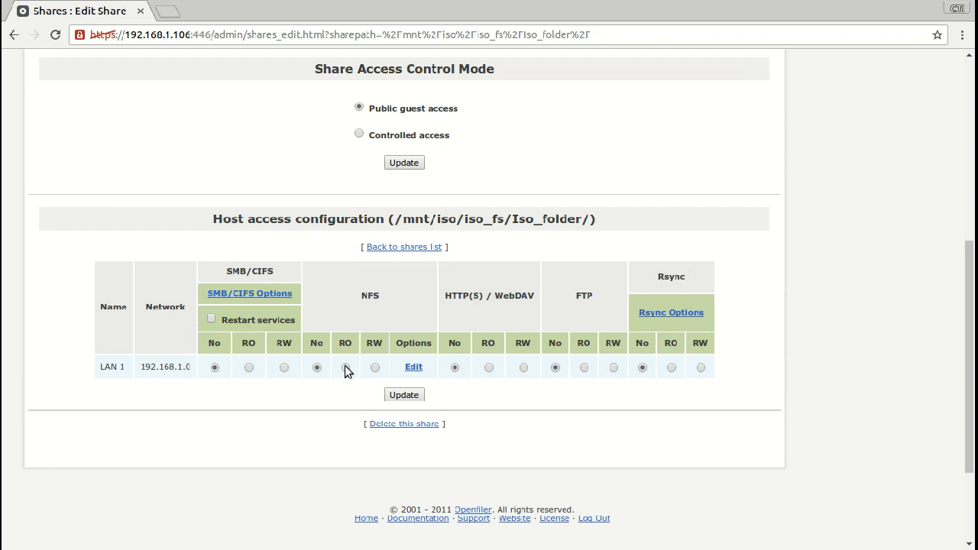
click(344, 368)
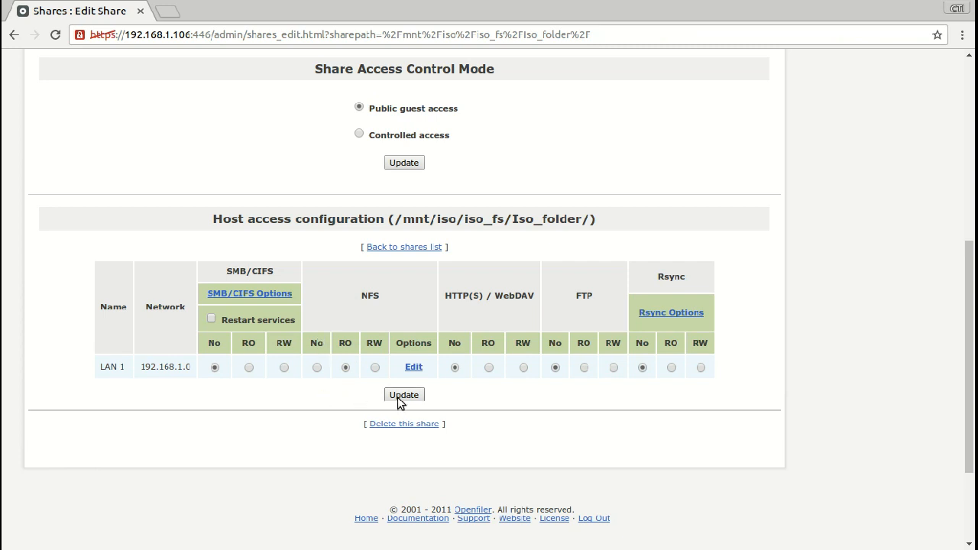
click(403, 394)
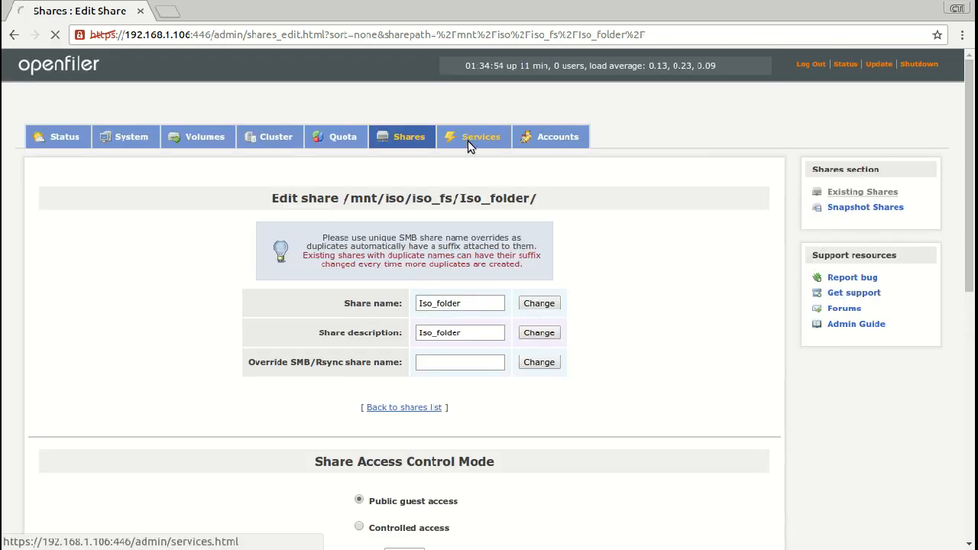
Enable the NFS Server service at boot and start it.
click(480, 137)
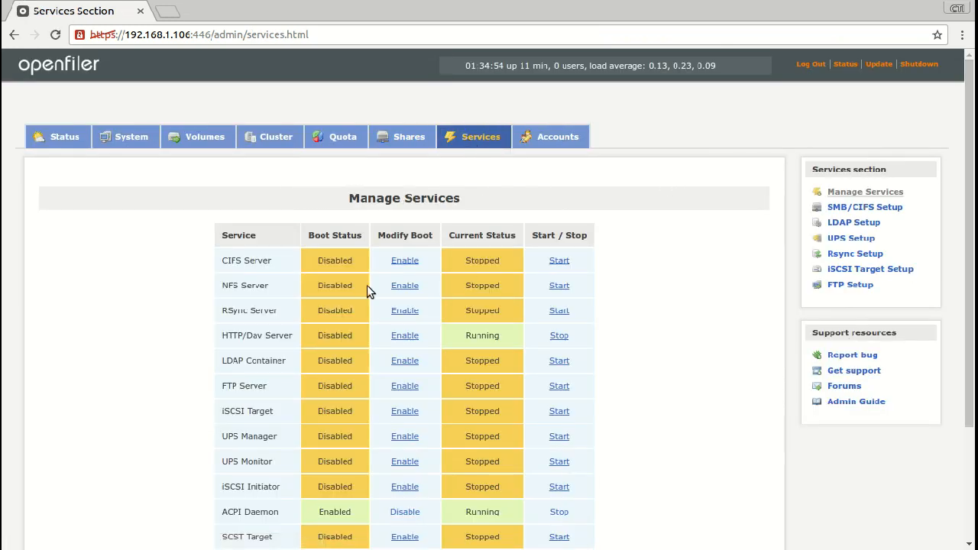
click(404, 284)
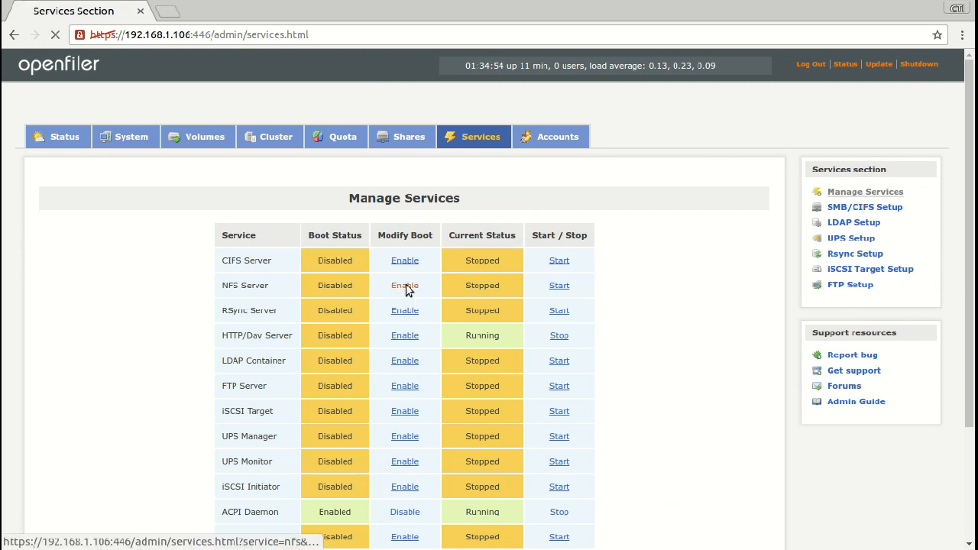
click(405, 285)
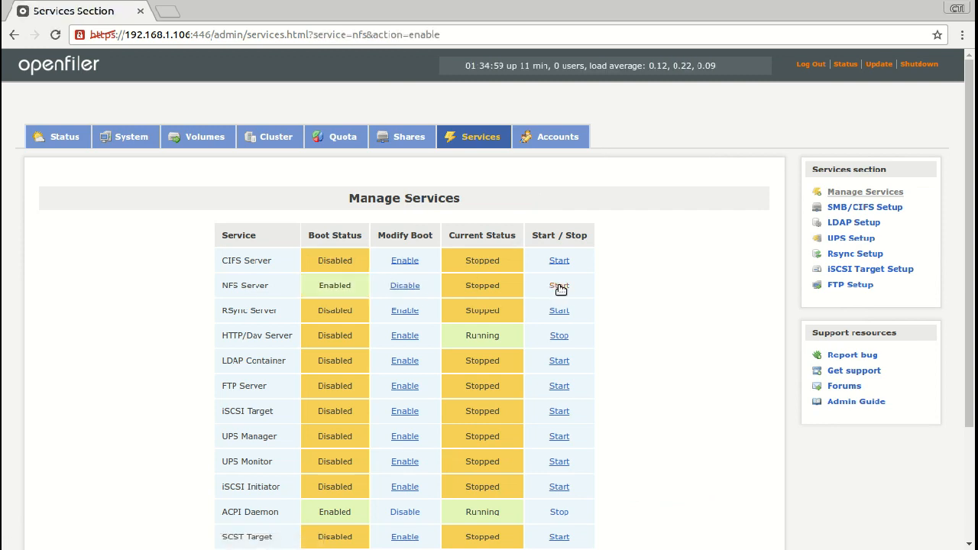
click(559, 285)
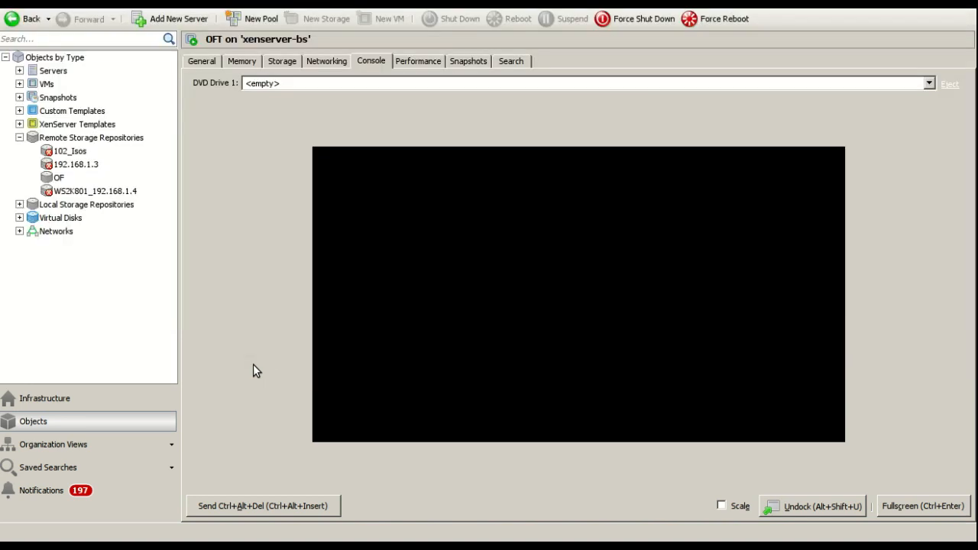
mouse_move(268, 189)
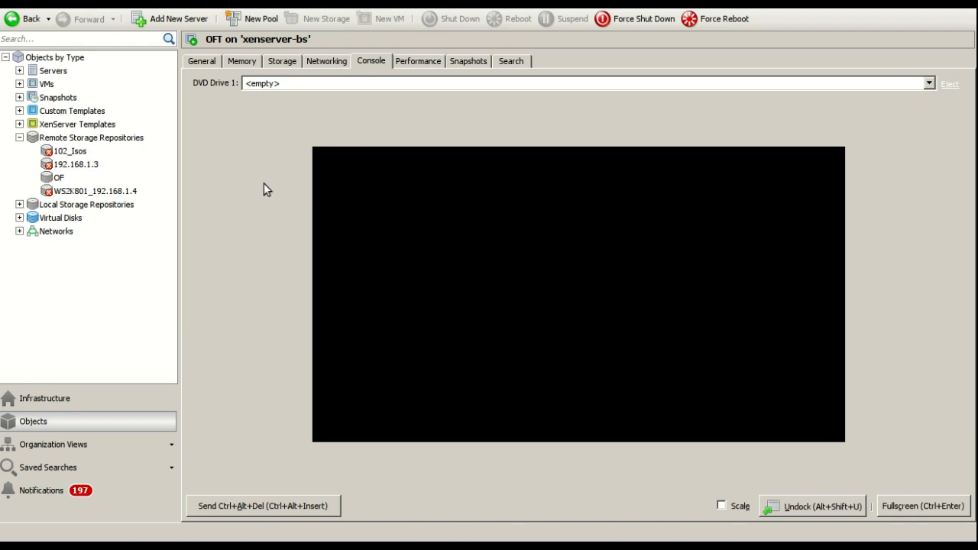
View the OF repository's General properties, then list Remote Storage Repositories.
click(58, 178)
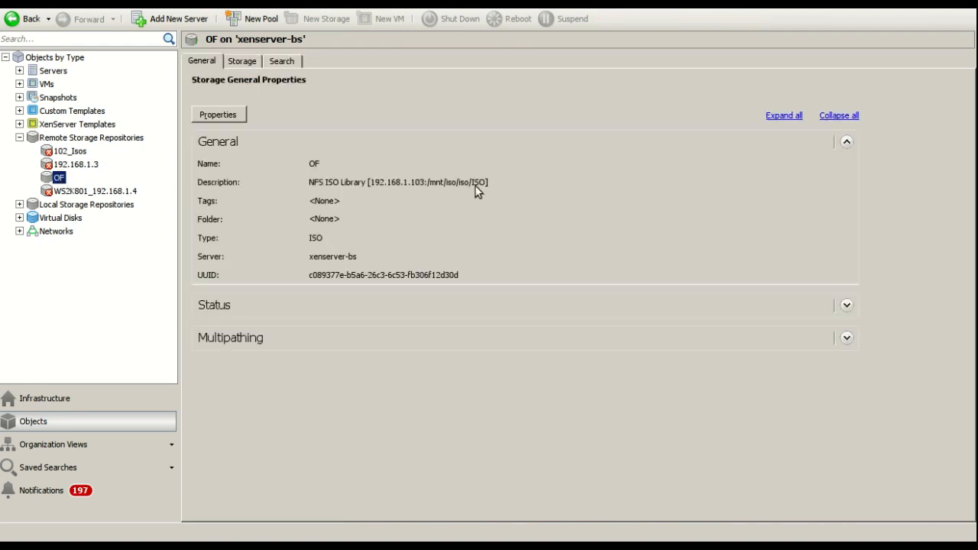
mouse_move(163, 176)
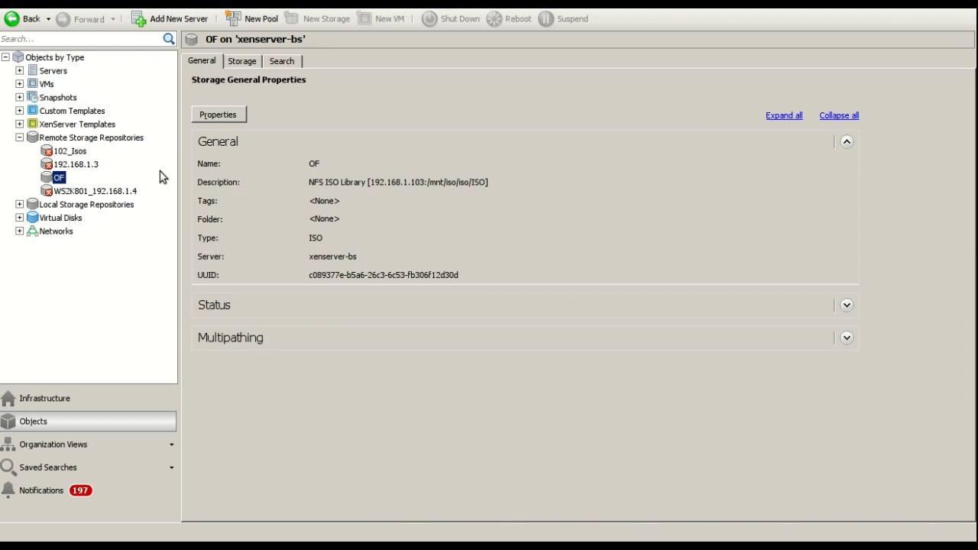
click(91, 136)
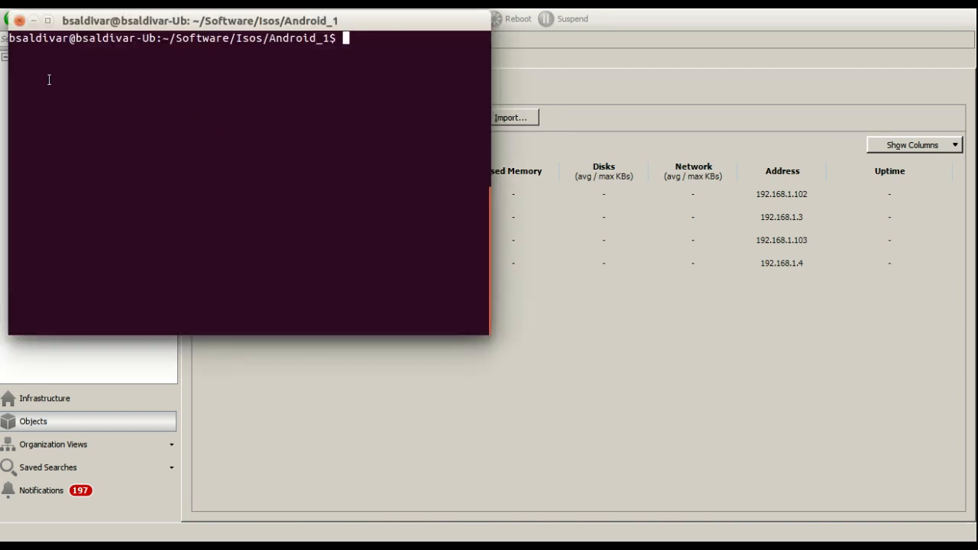
List local files with ls, then SSH as root into 192.168.1.106.
text(ls)
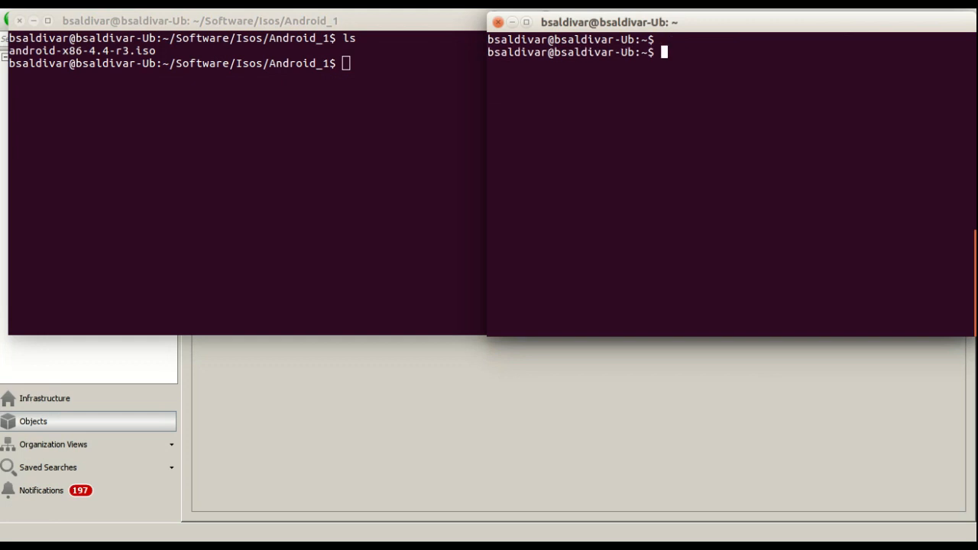
text(ssh root)
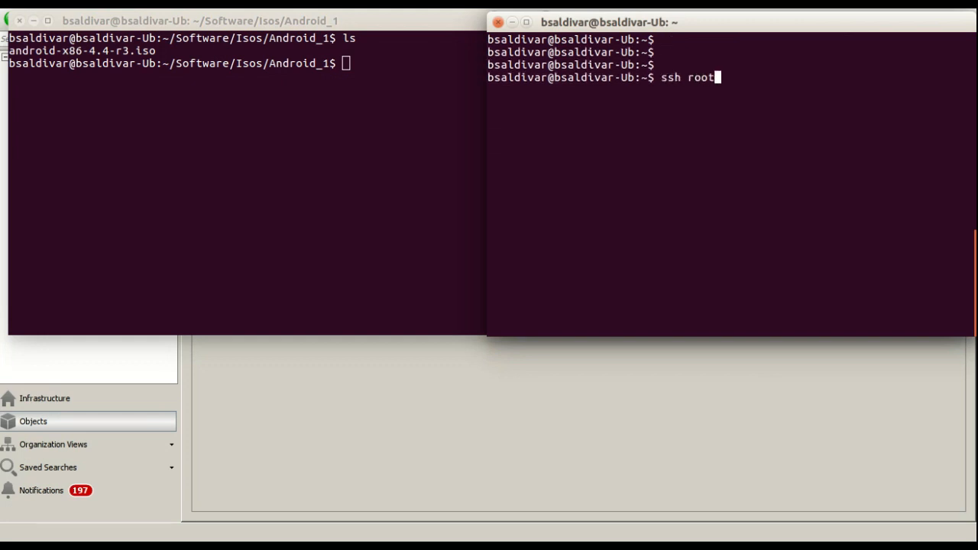
text(@192.168)
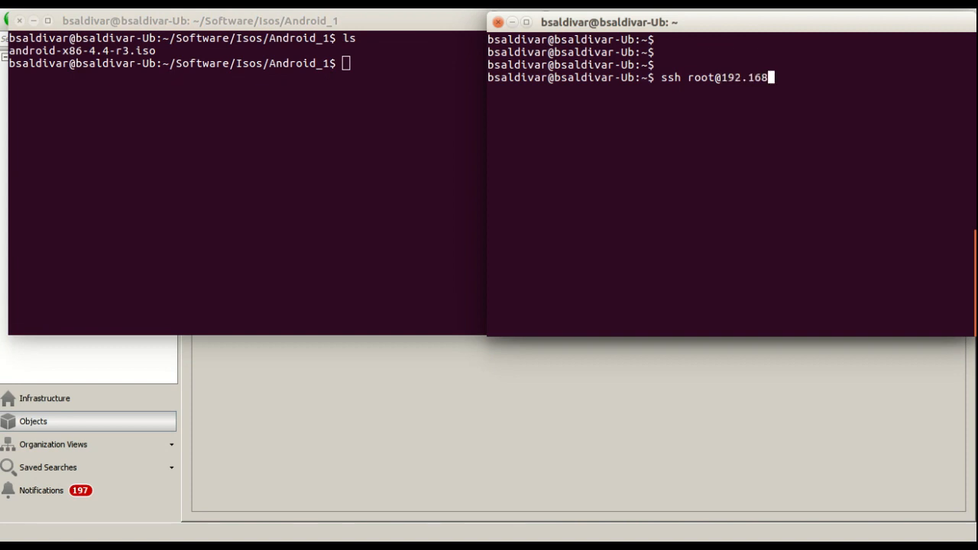
text(.1.1)
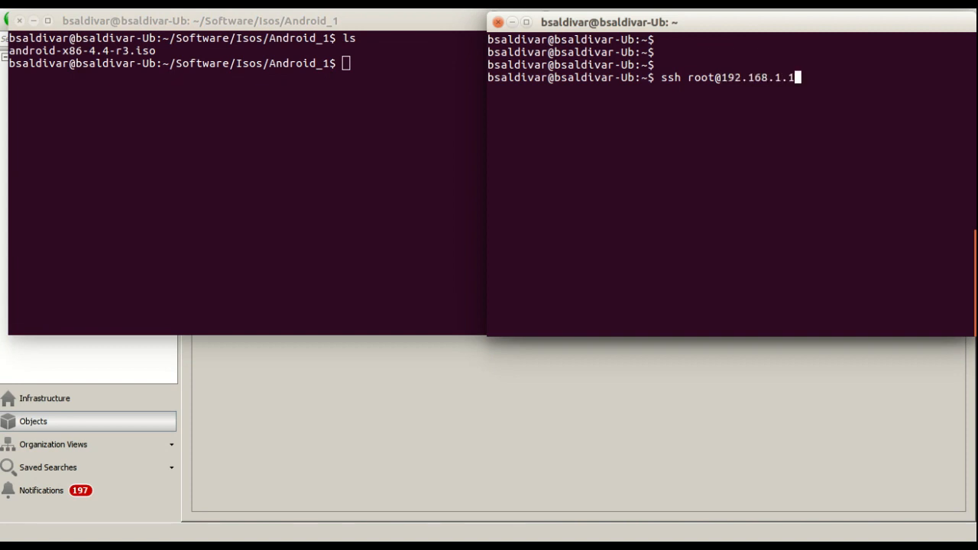
text(06)
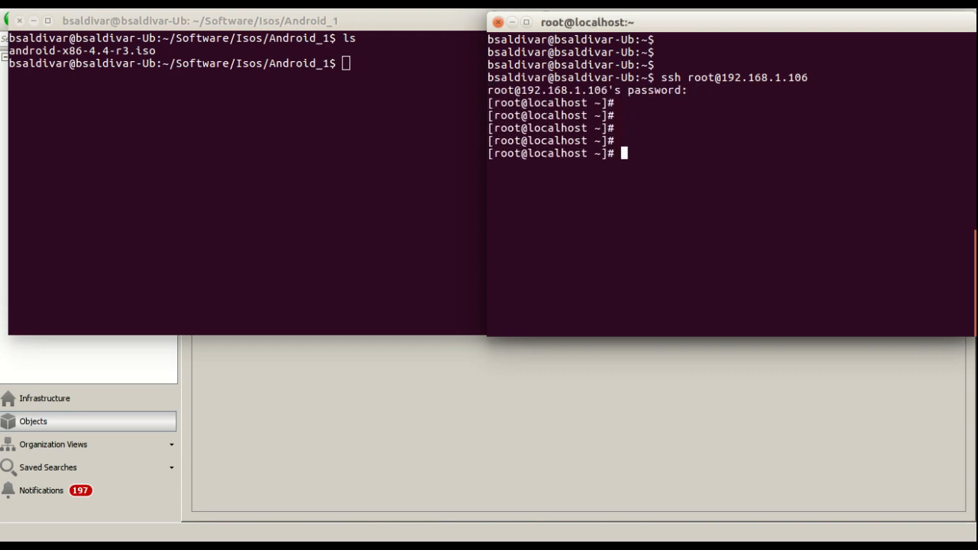
Change to /mnt/iso/iso_fs/Iso_folder and copy its full path.
text(cd /mnt)
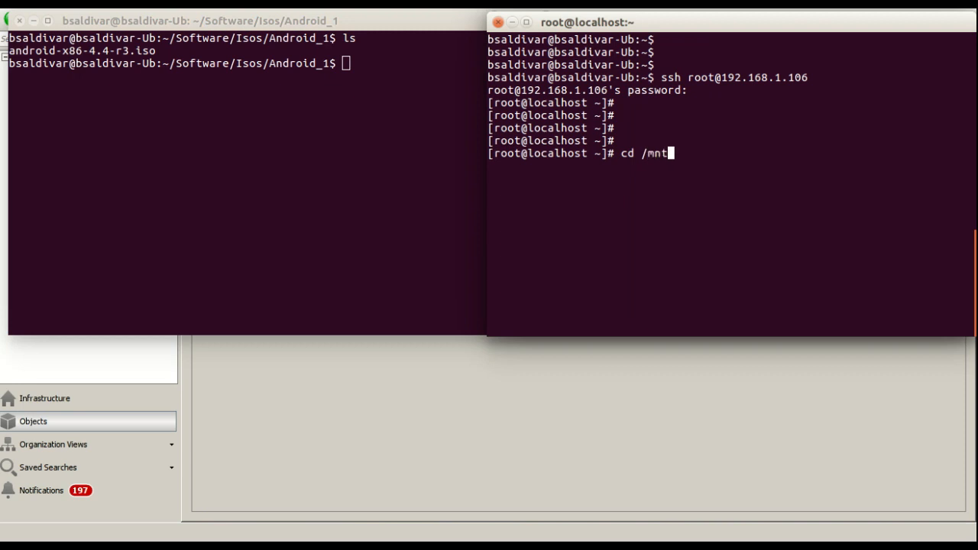
text(I)
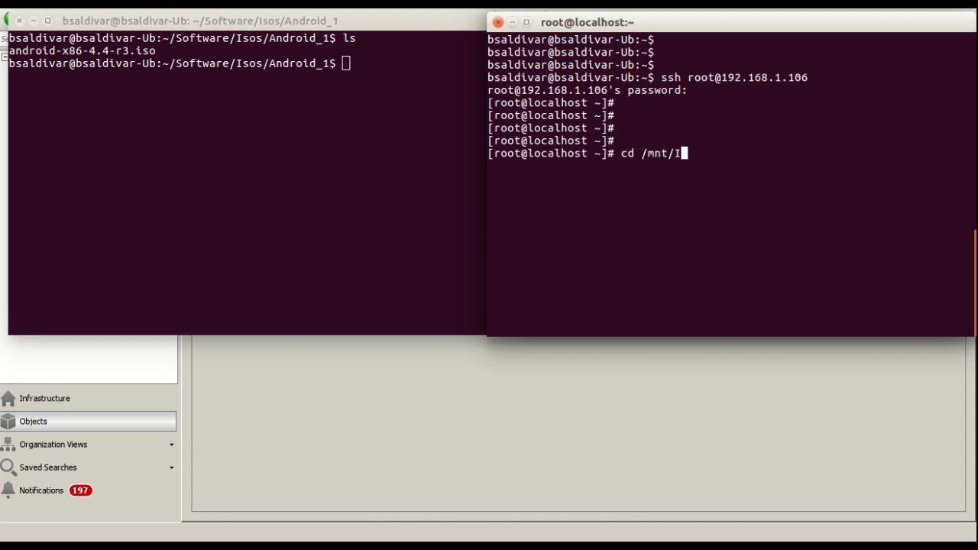
key(Tab)
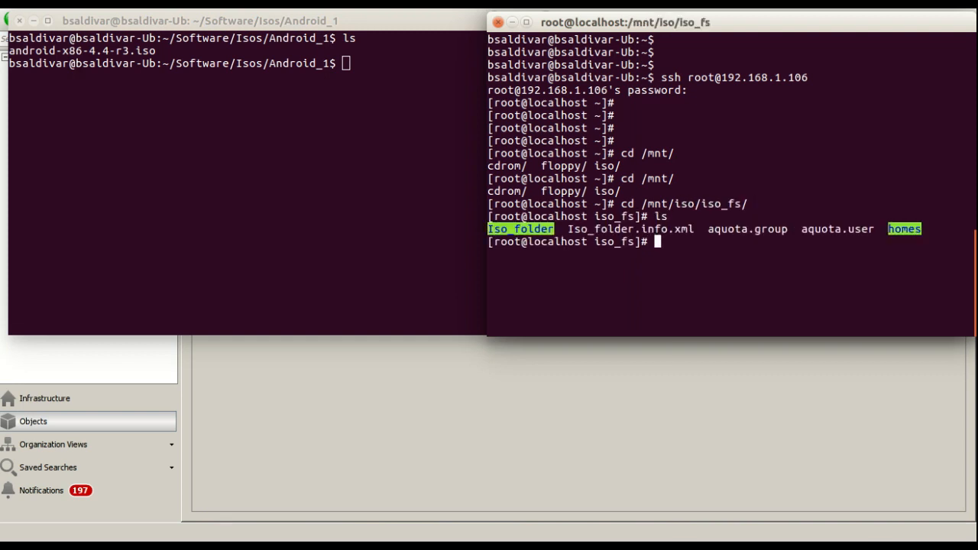
text(cd Iso_folder)
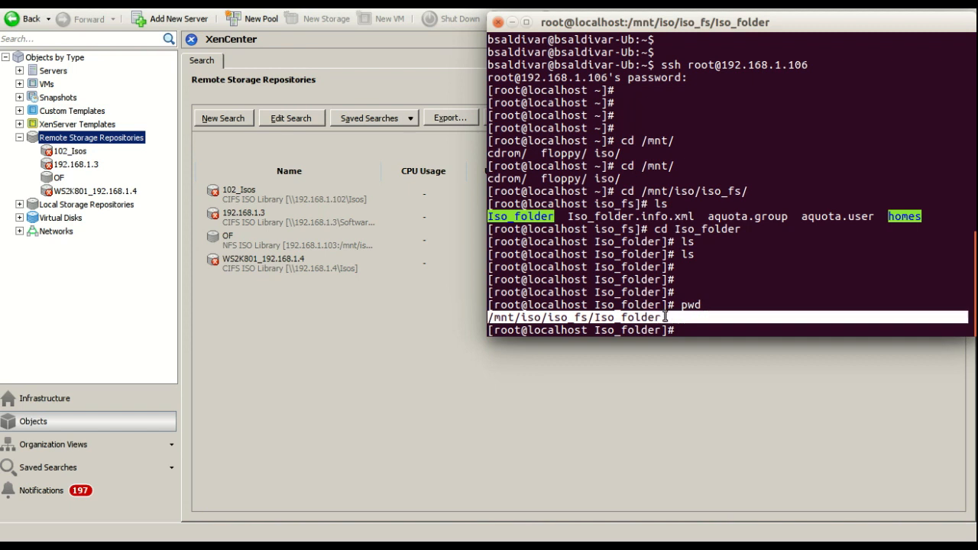
right_click(638, 318)
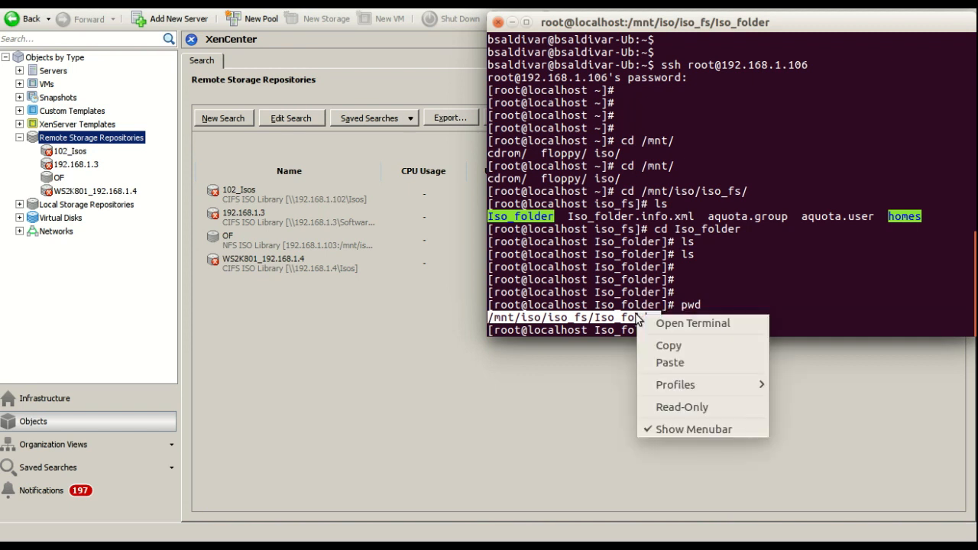
click(312, 178)
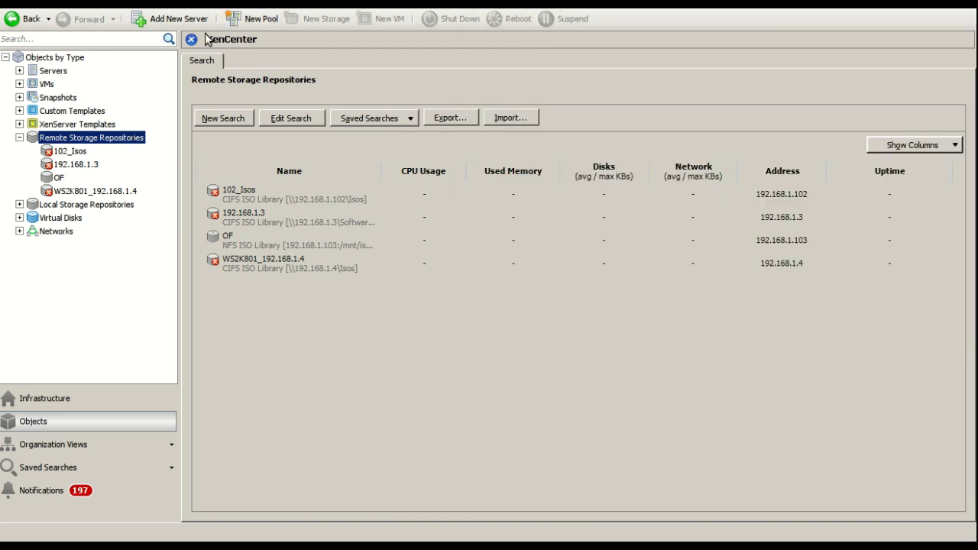
mouse_move(73, 60)
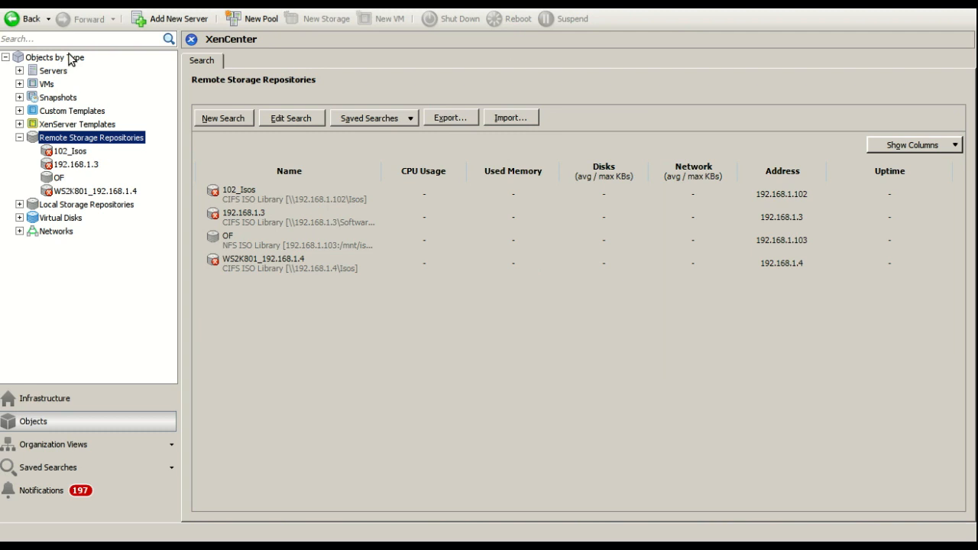
Switch to the Infrastructure view and select the xenserver-bs host.
click(55, 56)
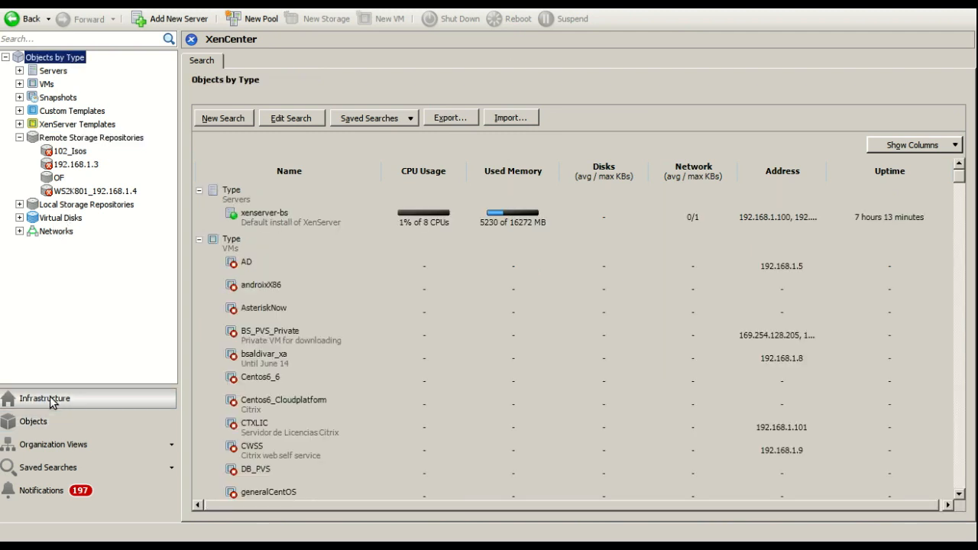
click(43, 56)
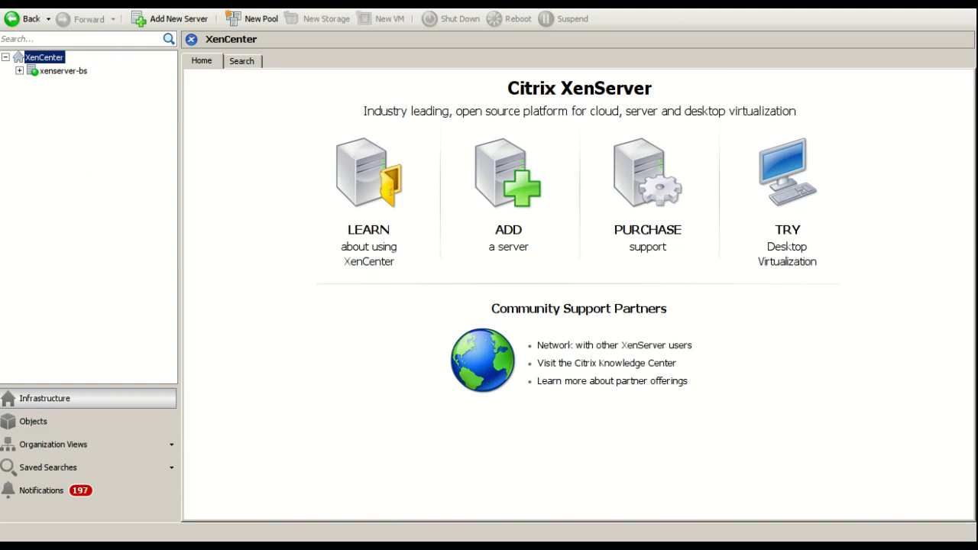
right_click(61, 70)
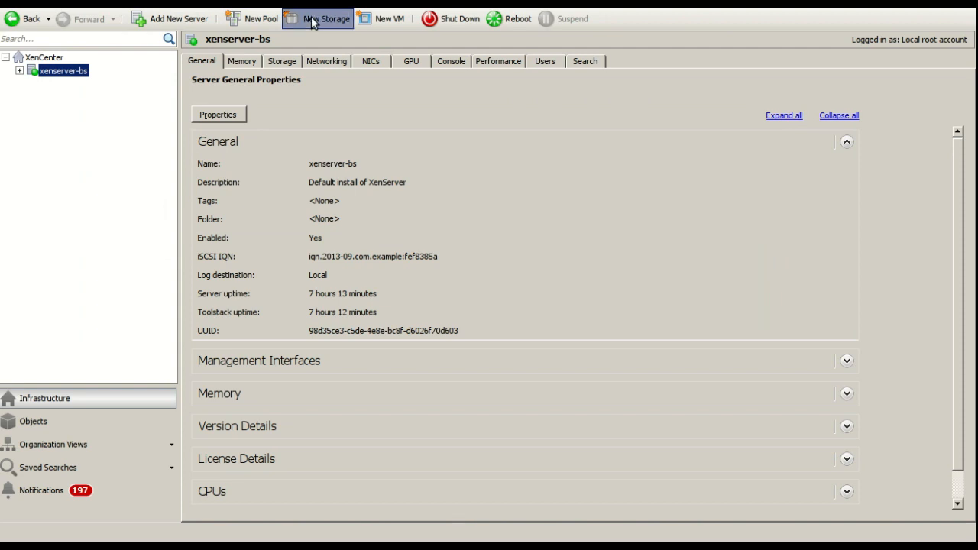
Create NFS ISO library 'OF_T' at 192.168.1.106:/mnt/iso/iso_fs/Iso_folder.
click(326, 18)
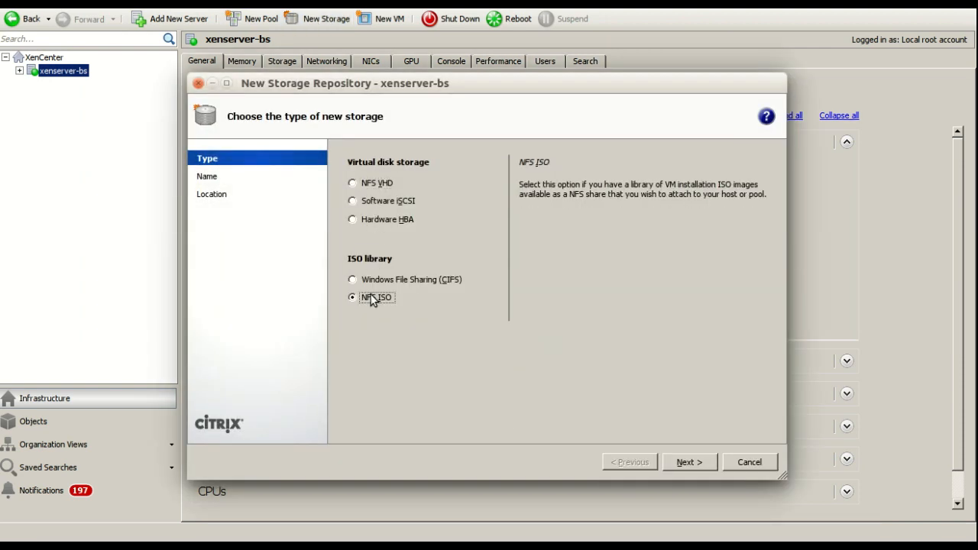
click(688, 461)
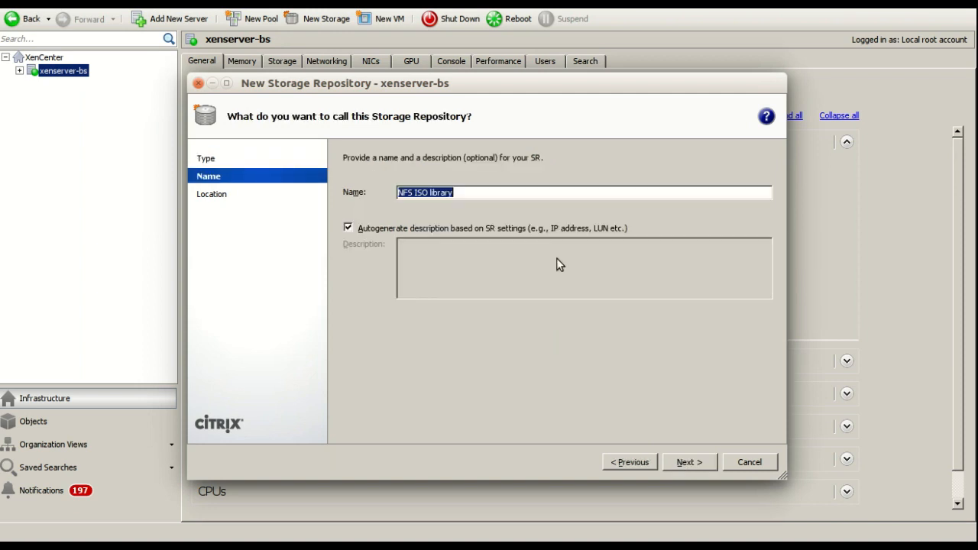
click(516, 191)
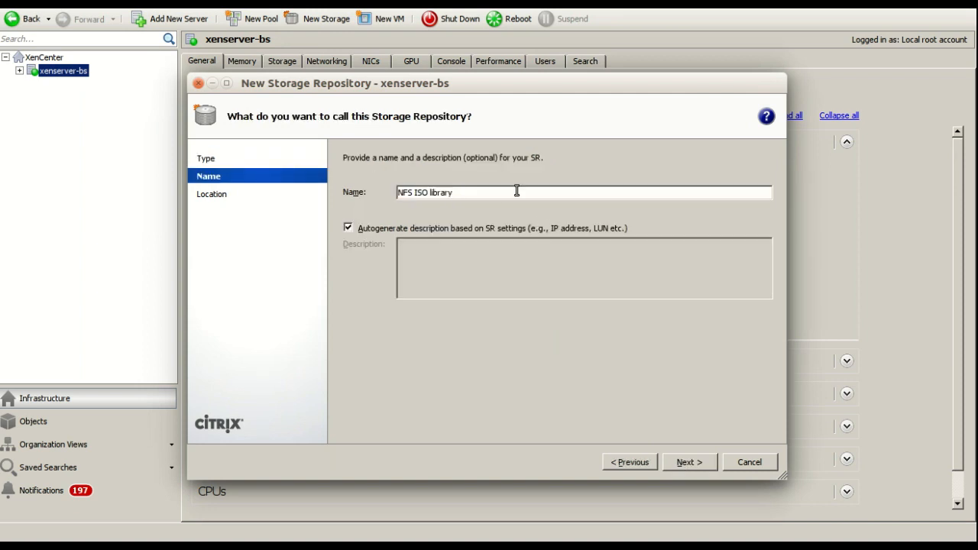
triple_click(515, 191)
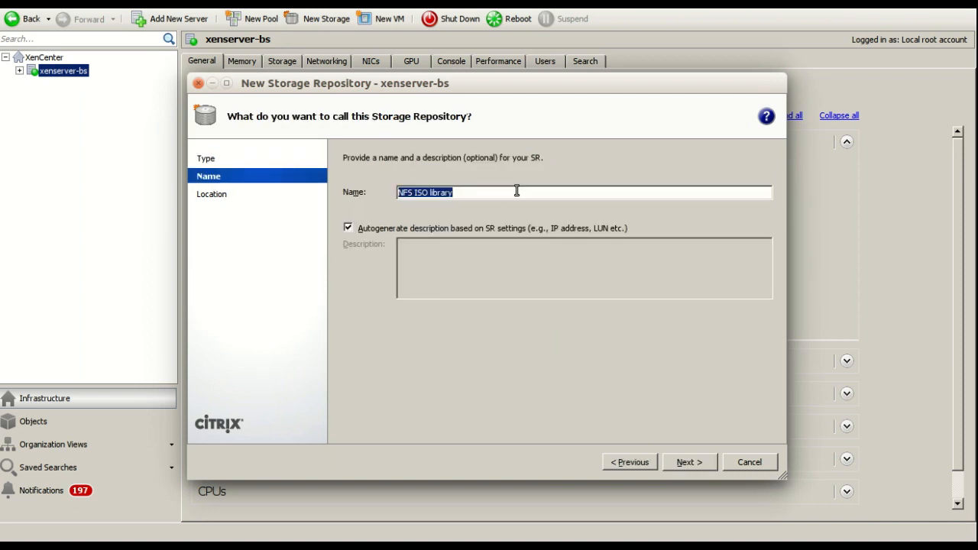
text(OF_T)
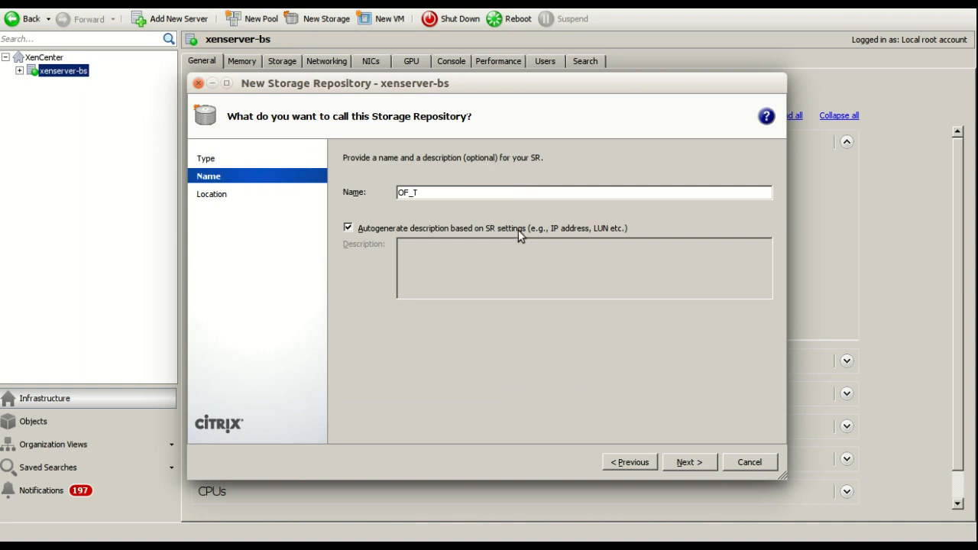
click(688, 461)
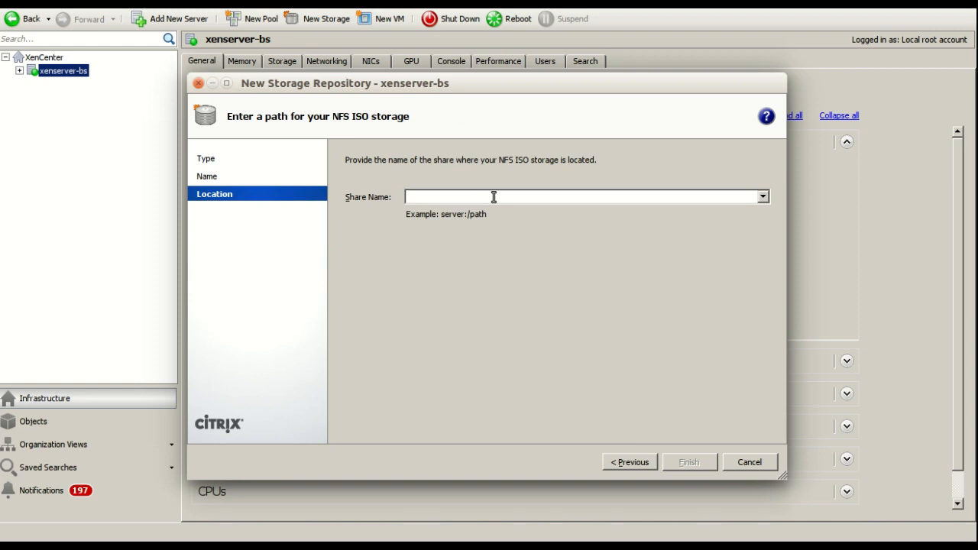
text(192.168.1.106)
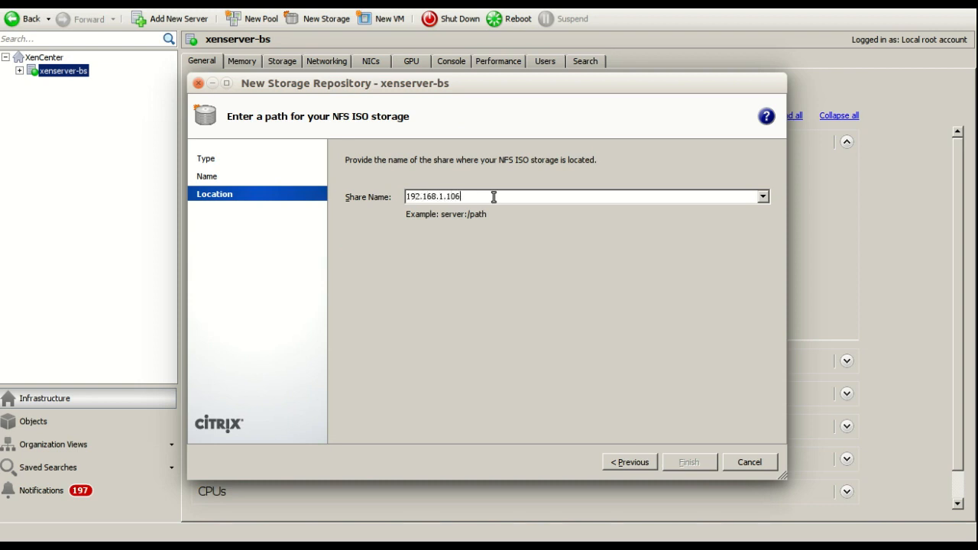
text(:)
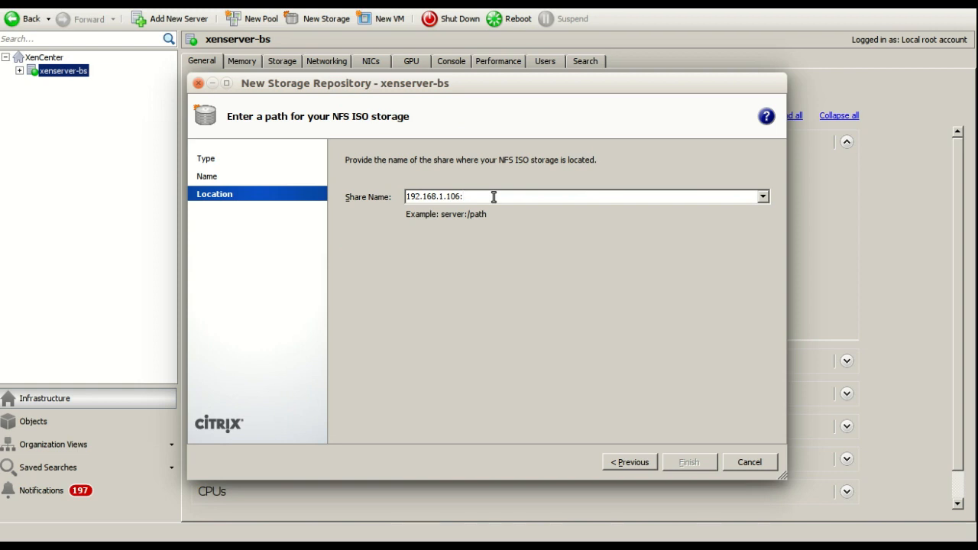
text(/mnt/iso/iso_fs/Iso_folder)
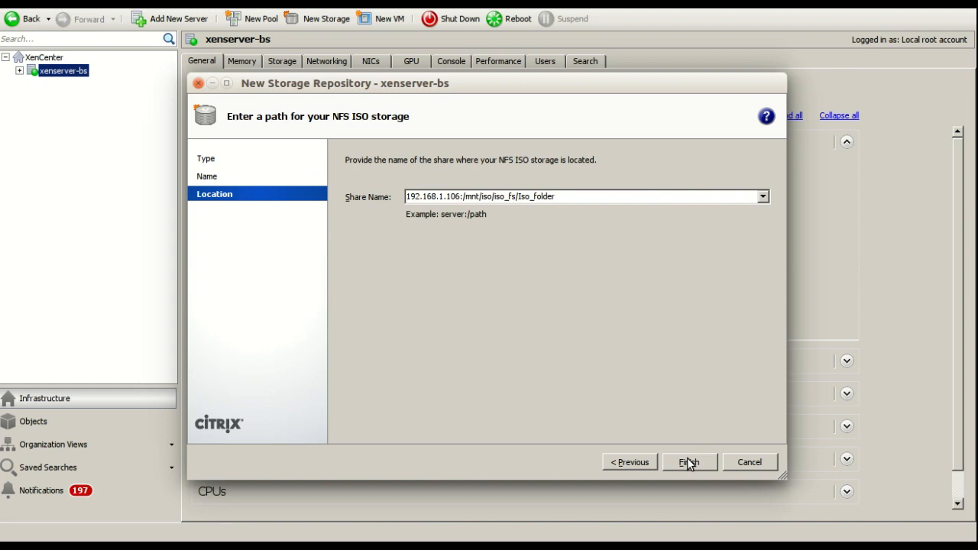
click(688, 461)
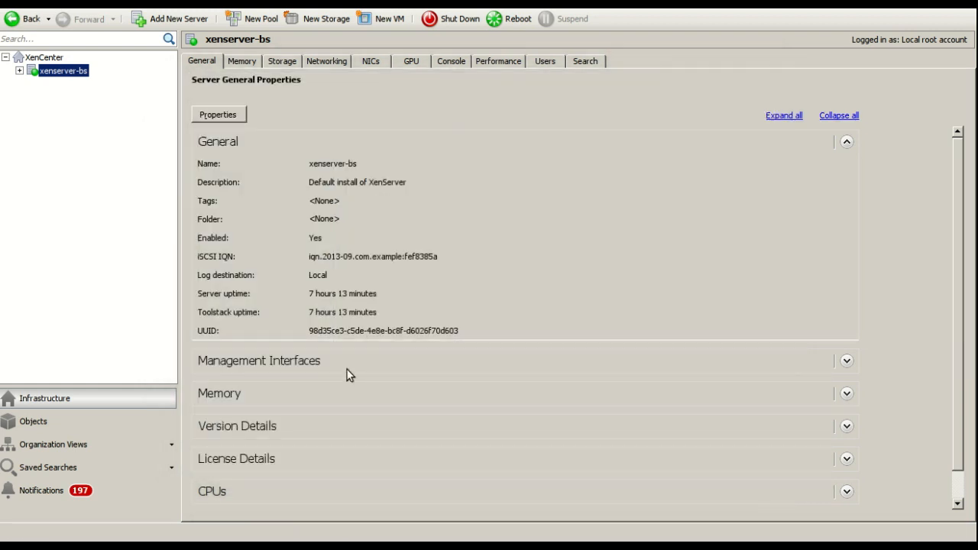
mouse_move(76, 94)
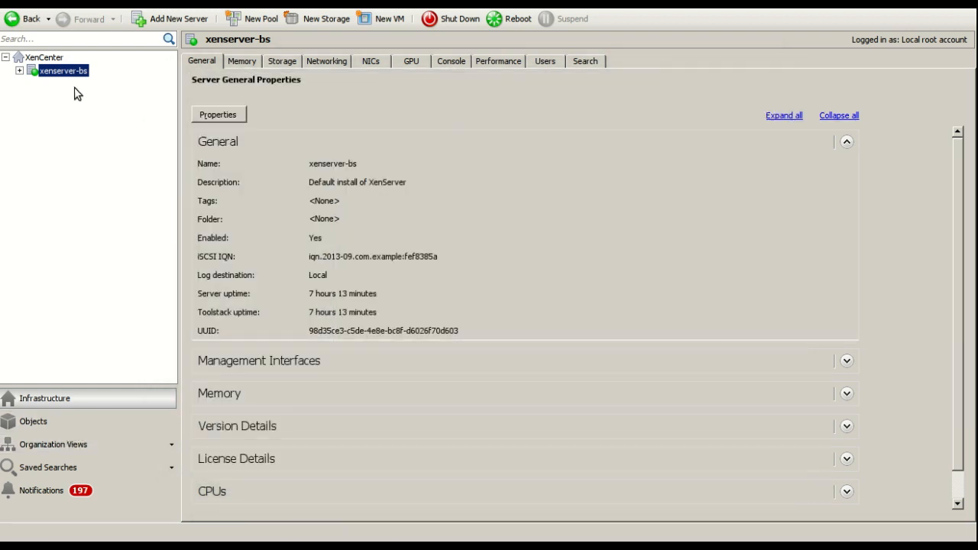
Select OF_T under Remote Storage Repositories in Objects view and show its Storage tab.
click(33, 421)
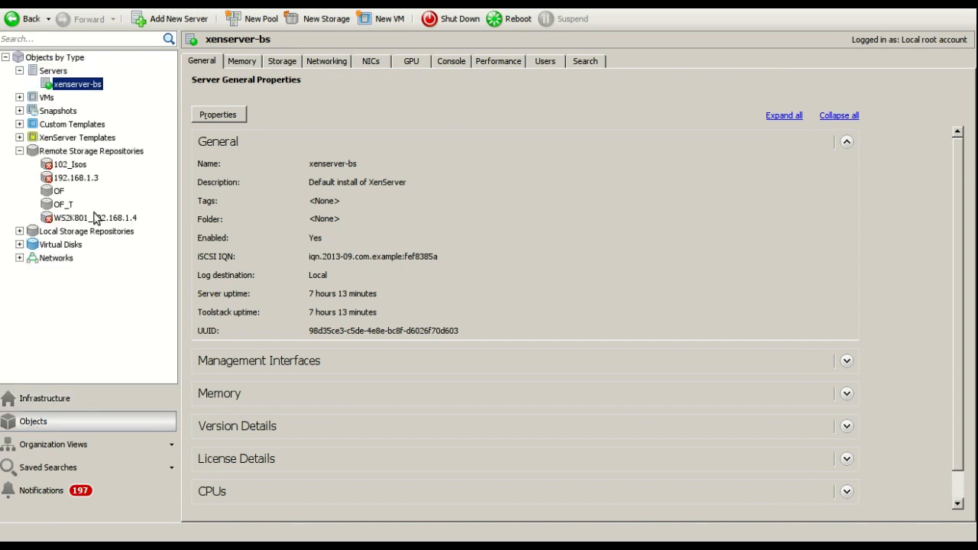
click(62, 204)
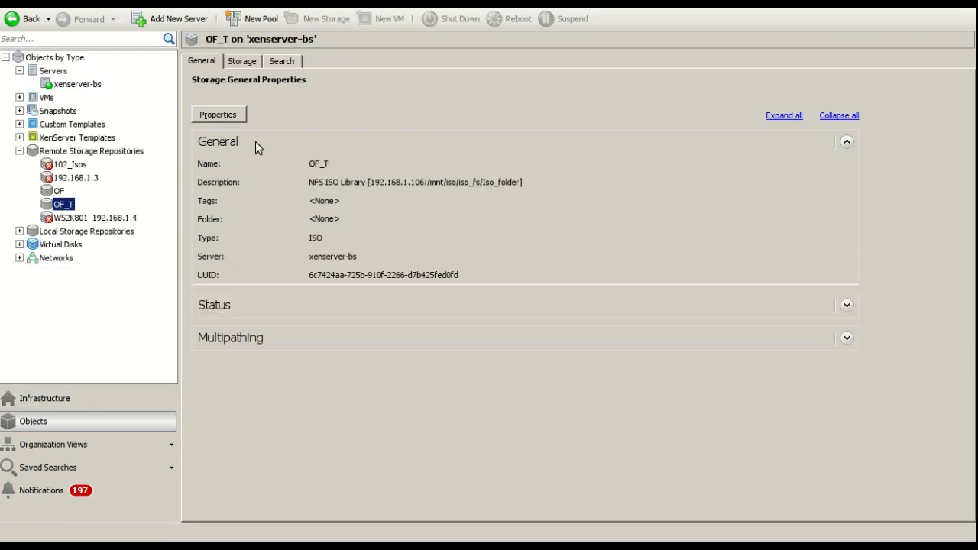
mouse_move(281, 84)
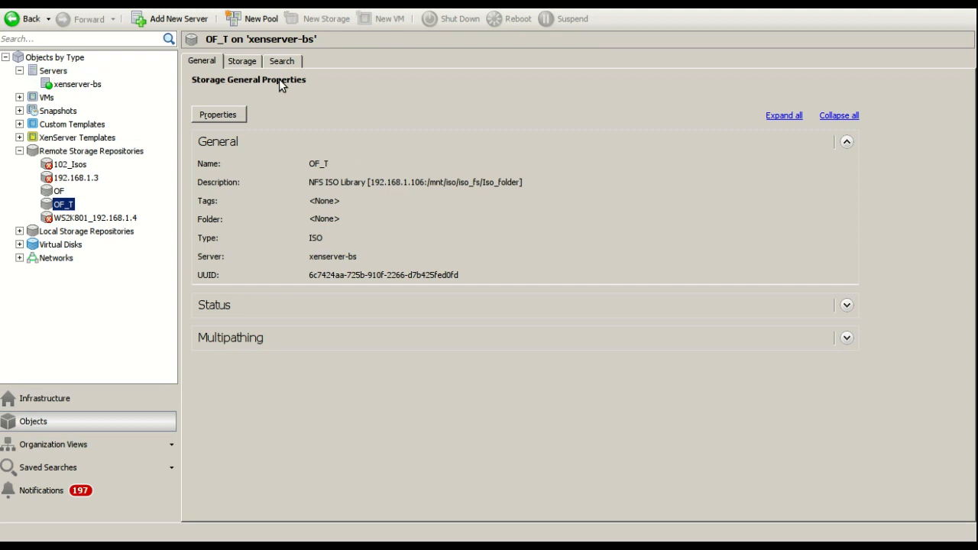
click(242, 61)
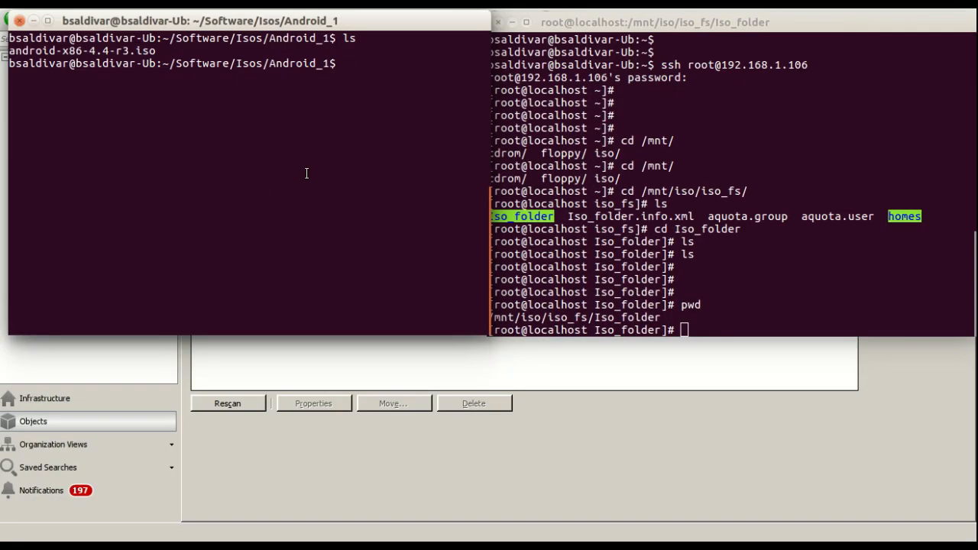
text(scp android-x86-4.4-r3.iso)
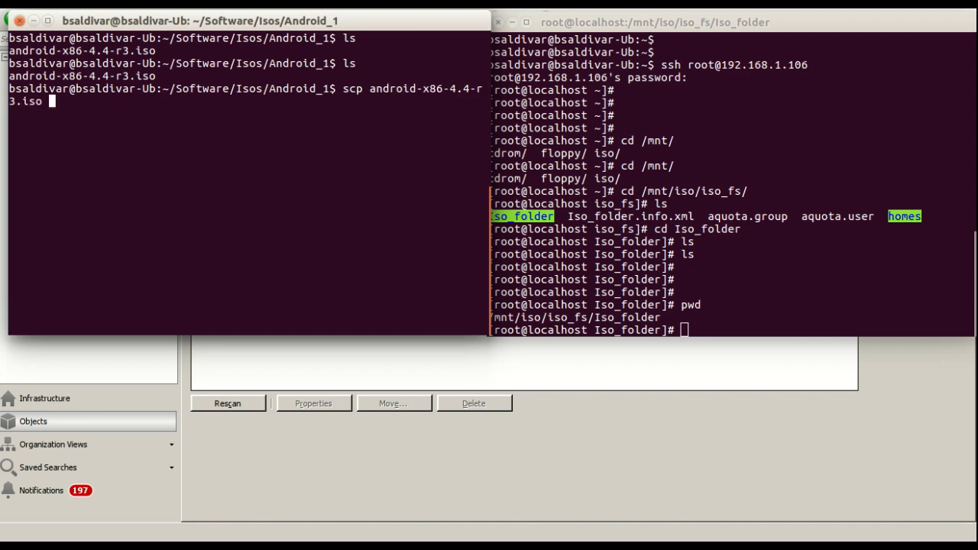
text(root)
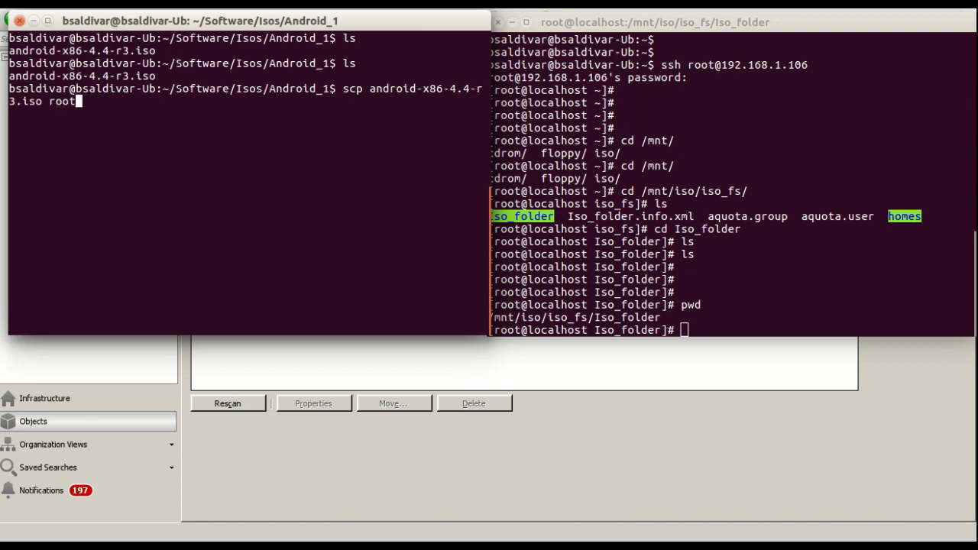
text(@192.168.1.106:)
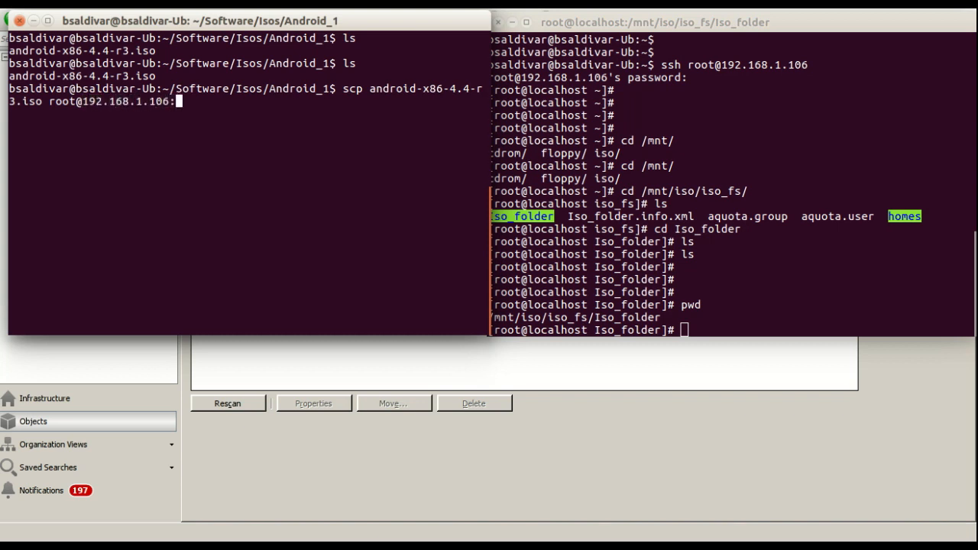
text(/mnt/iso/iso_fs/Iso_folder/)
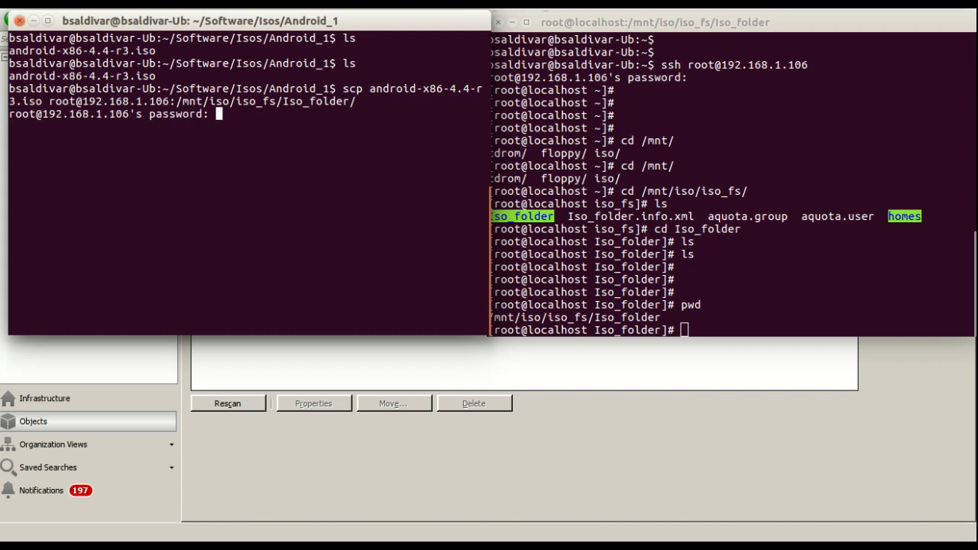
key(Enter)
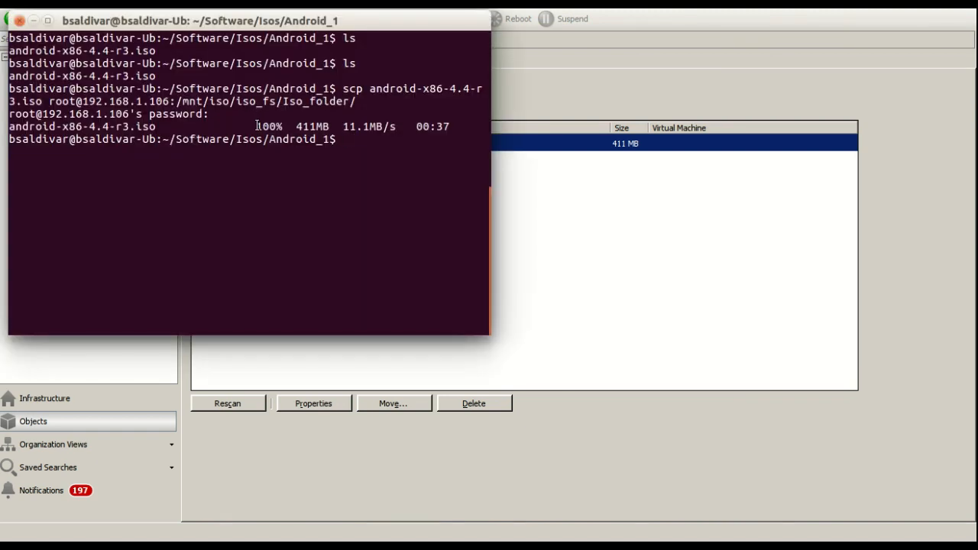
mouse_move(519, 191)
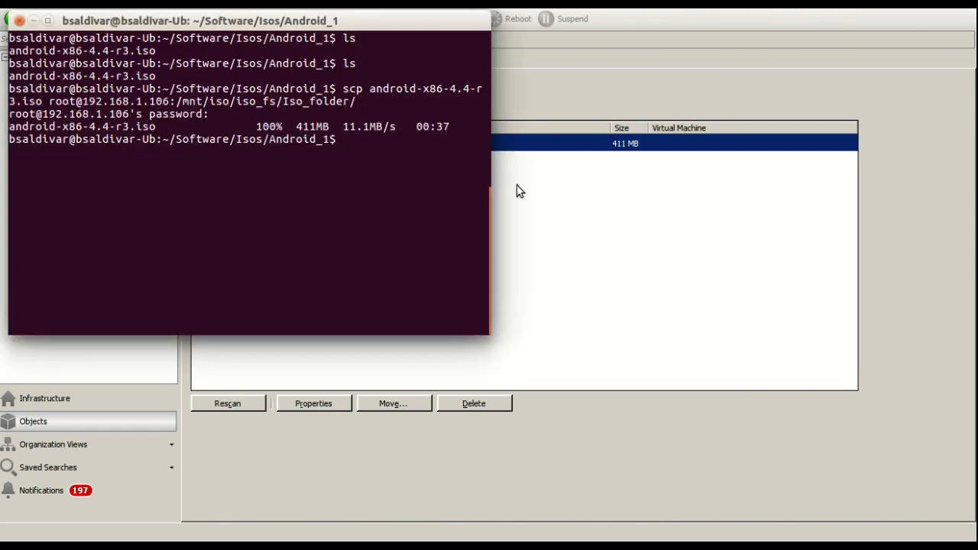